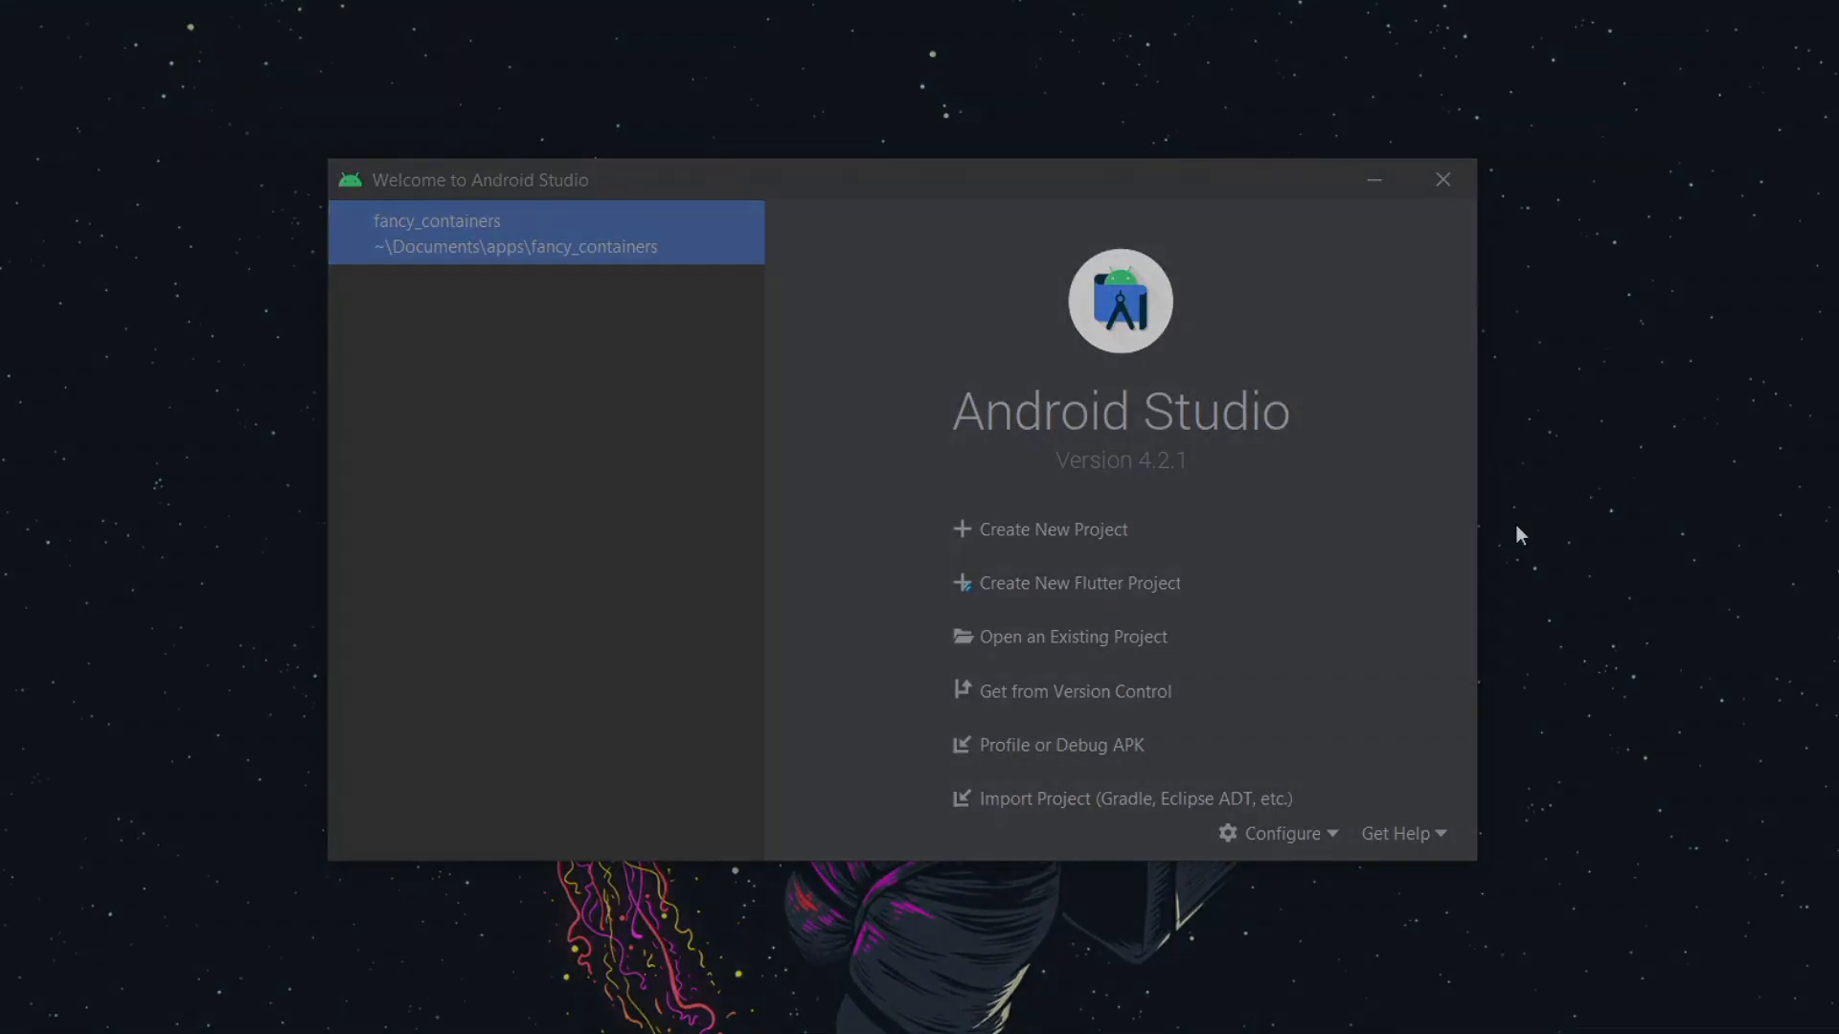
pyautogui.moveTo(1165, 640)
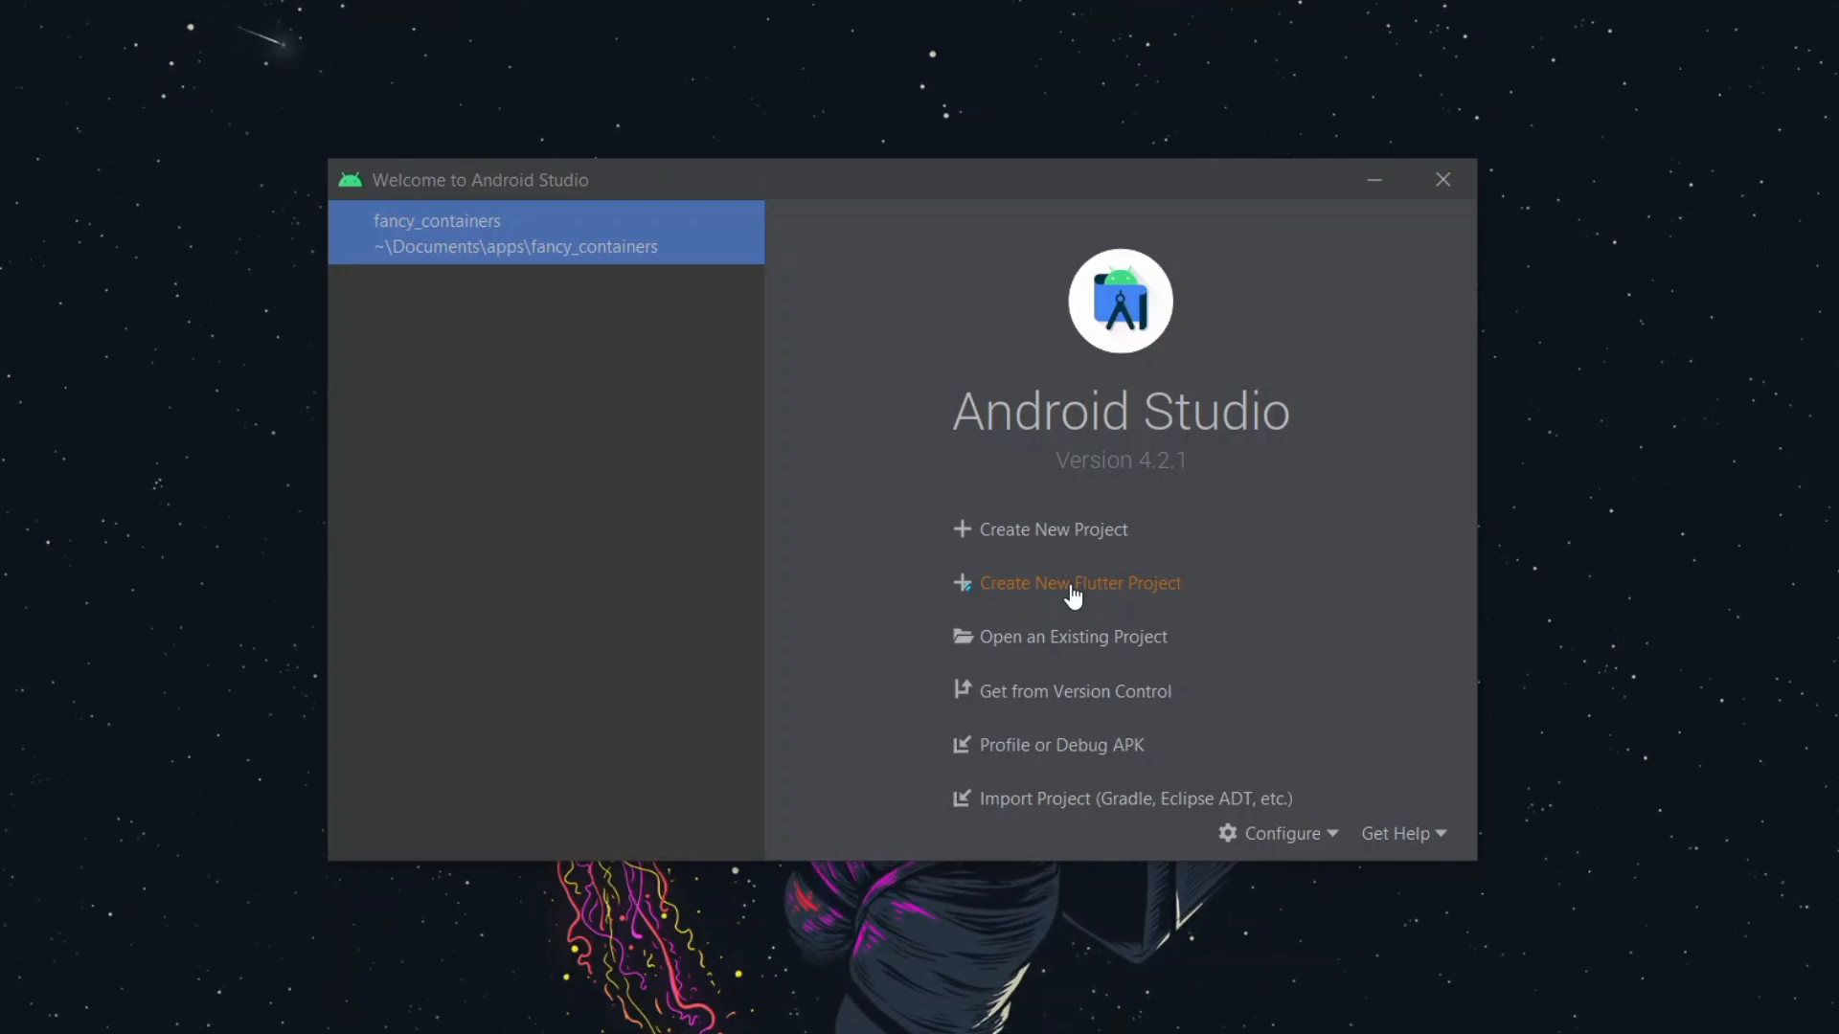
# Create a Flutter Package project named fluttercontainernew and open its starter library file.
pyautogui.click(1079, 583)
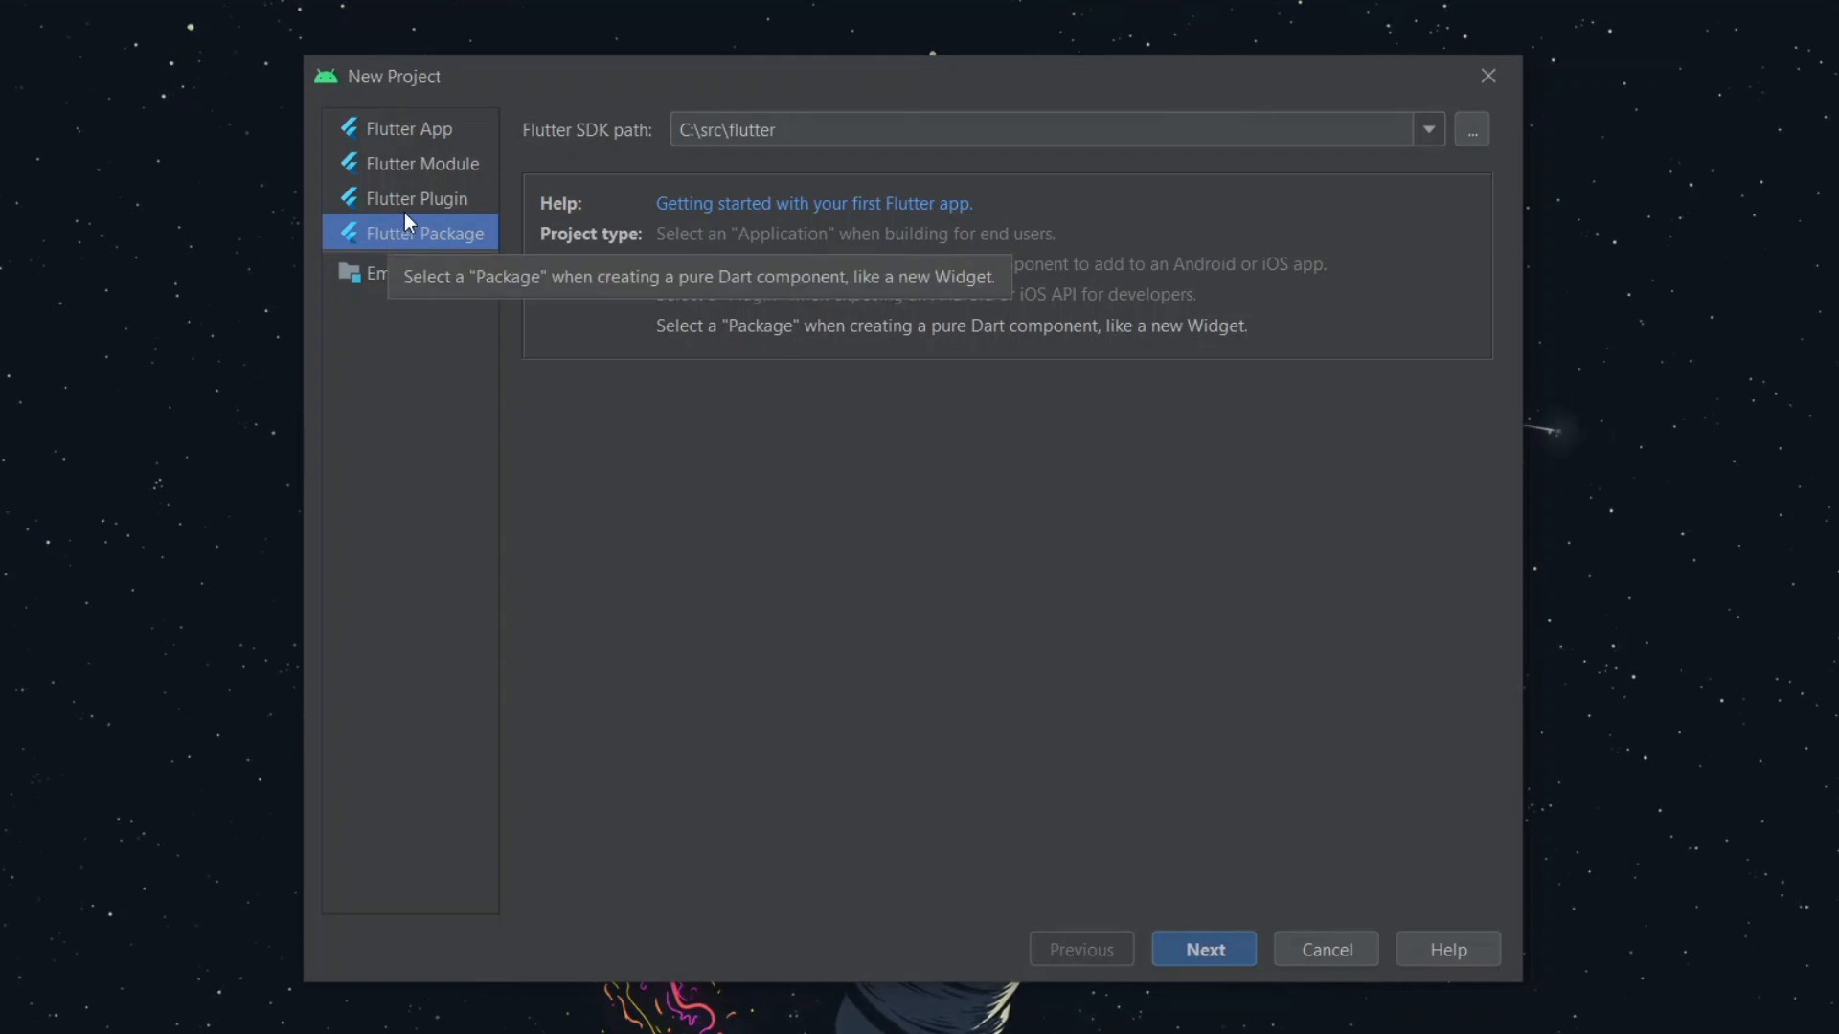
pyautogui.click(1201, 949)
pyautogui.write('fluttercontainernew')
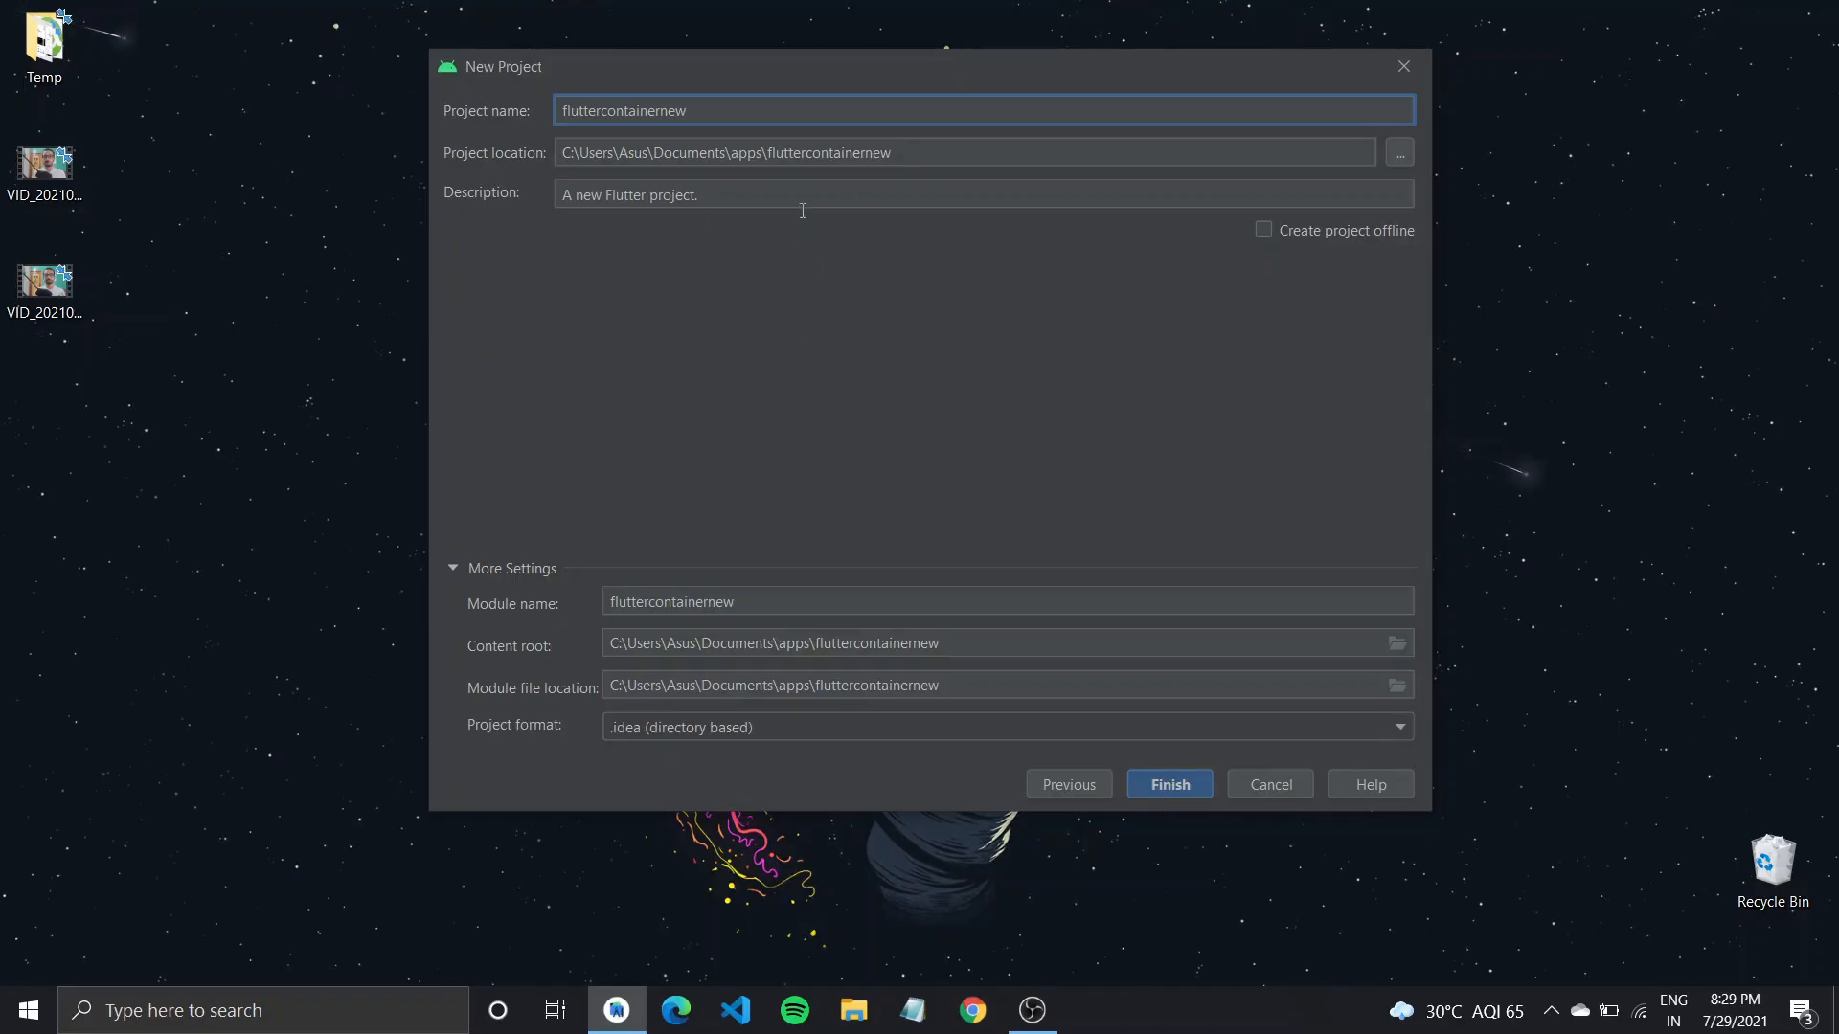
pyautogui.click(1269, 783)
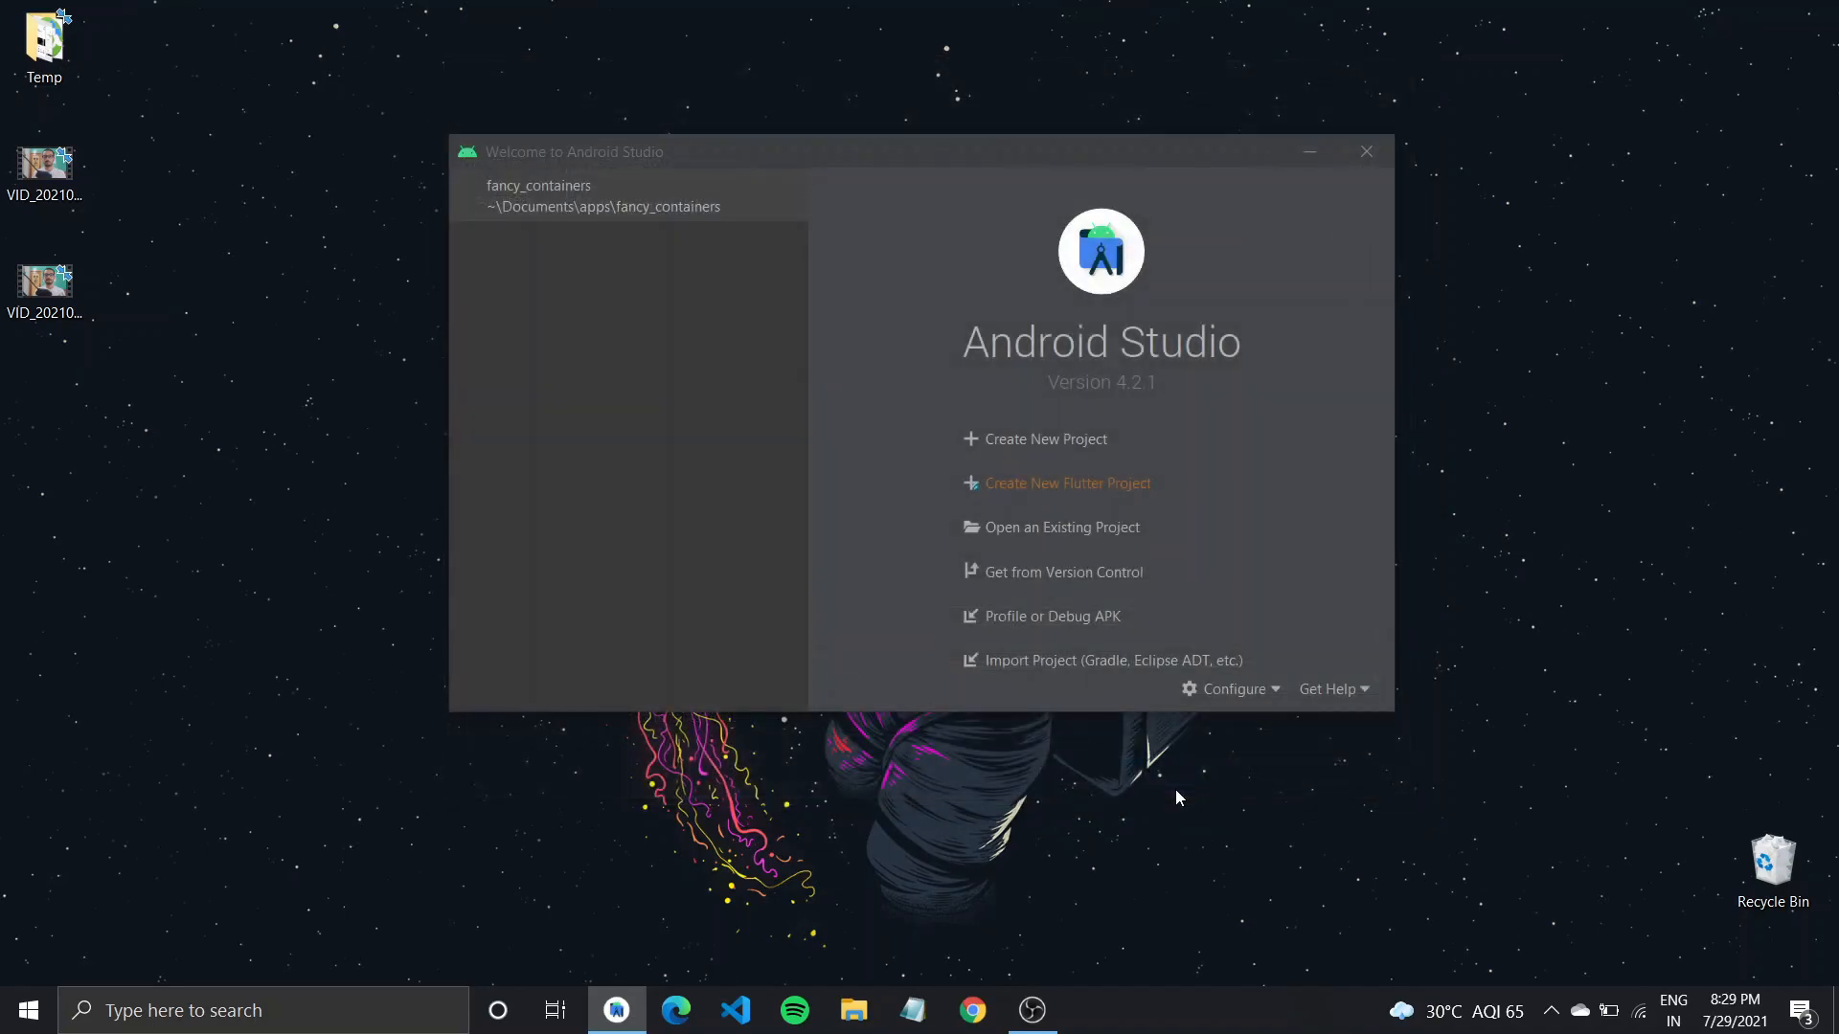
pyautogui.click(1066, 482)
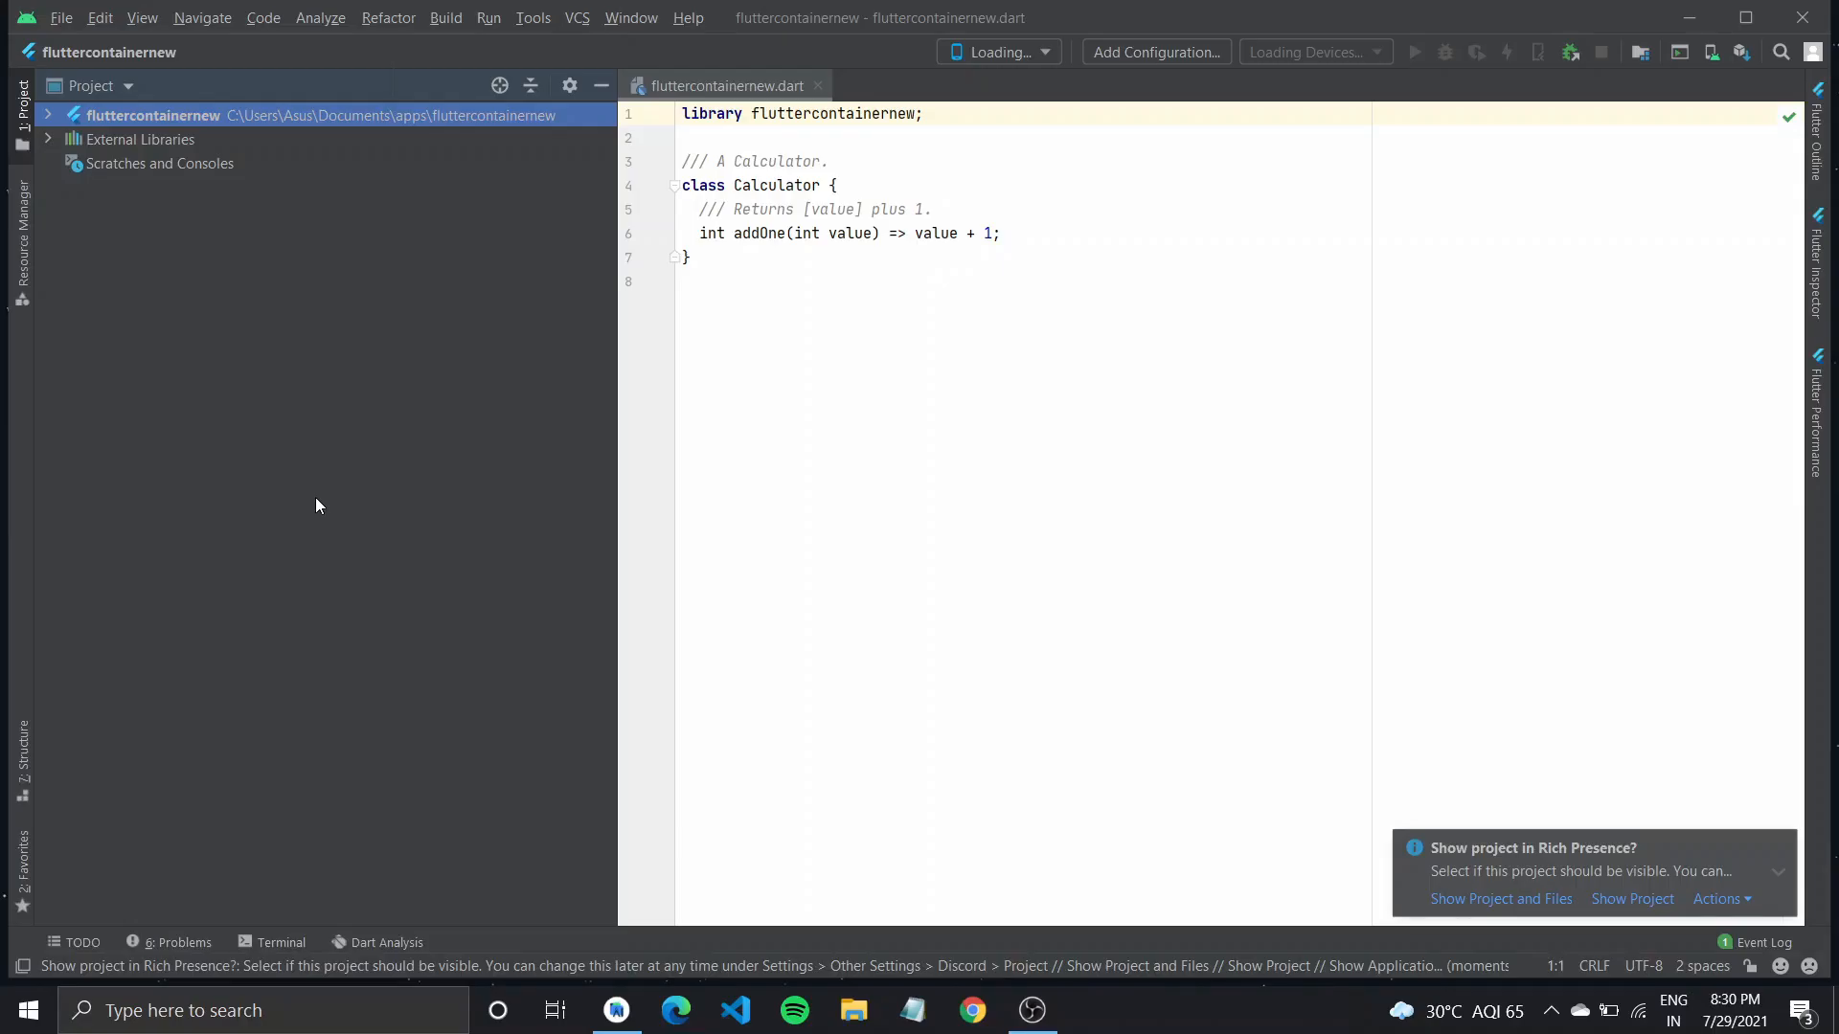
# In the lib library file, replace the Calculator code with export 'src/fancycontainersnew.dart'.
pyautogui.click(48, 114)
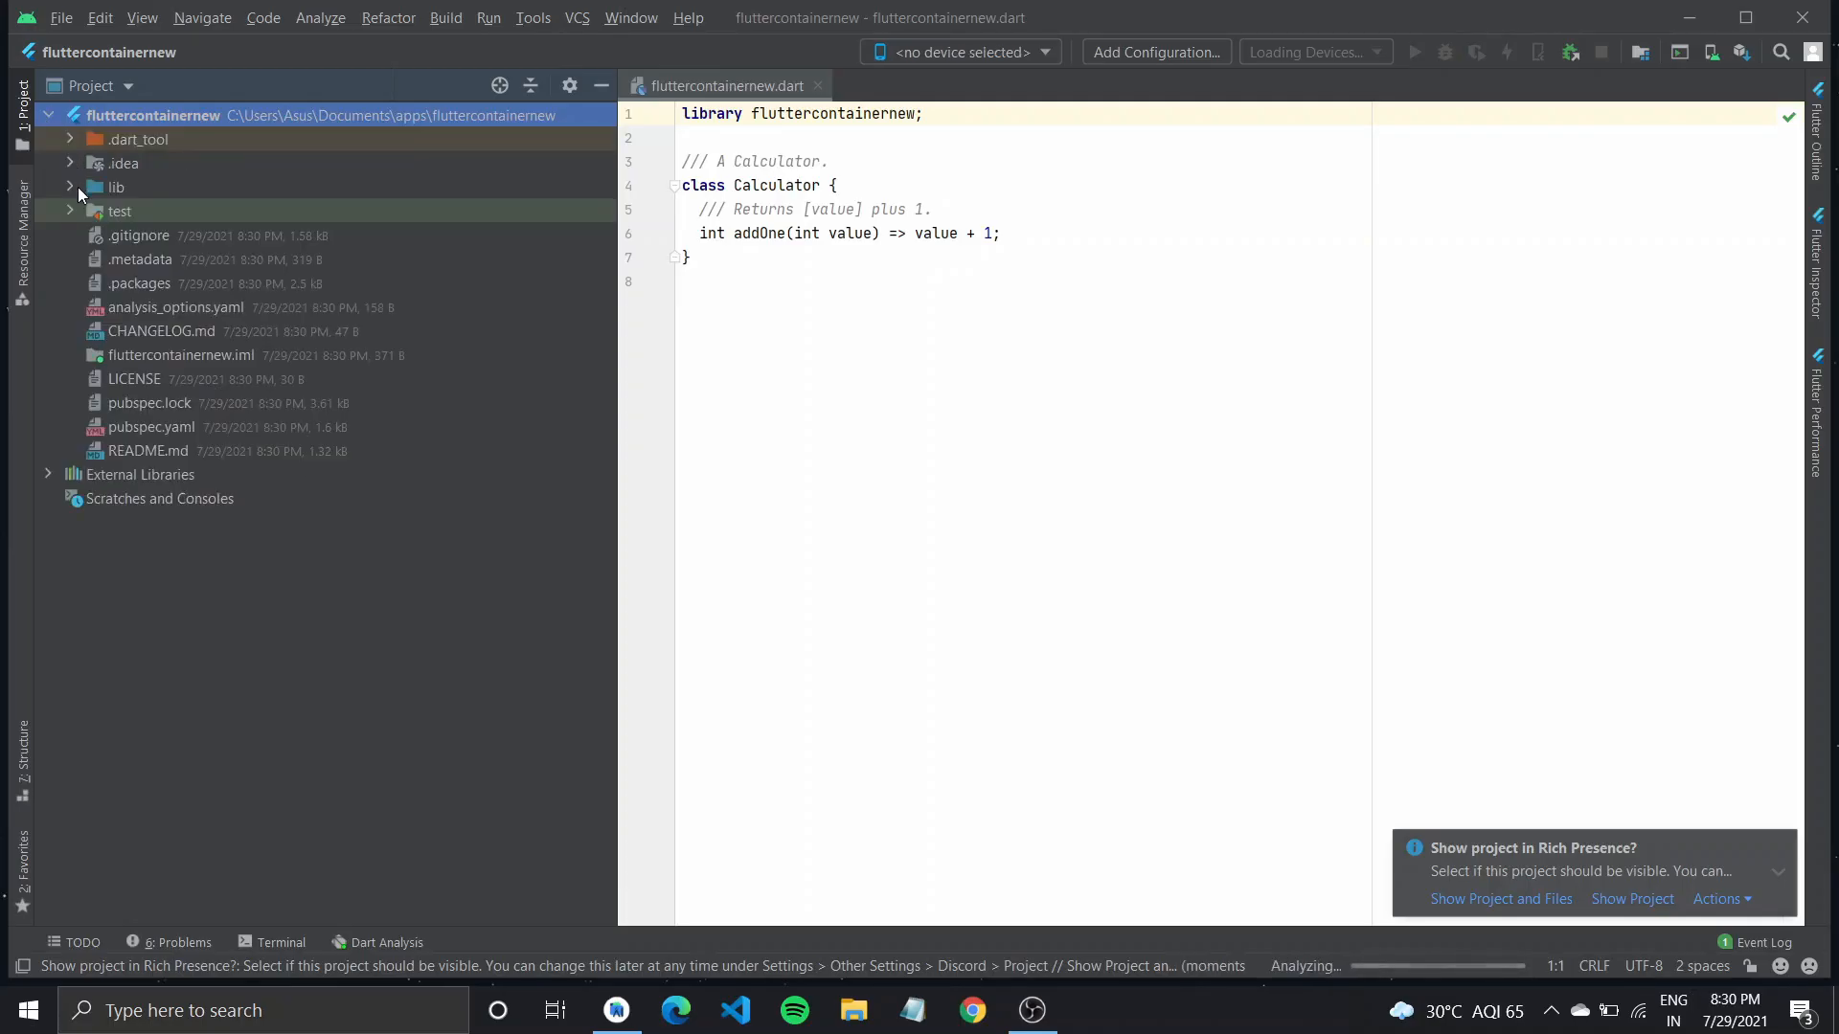
pyautogui.click(115, 187)
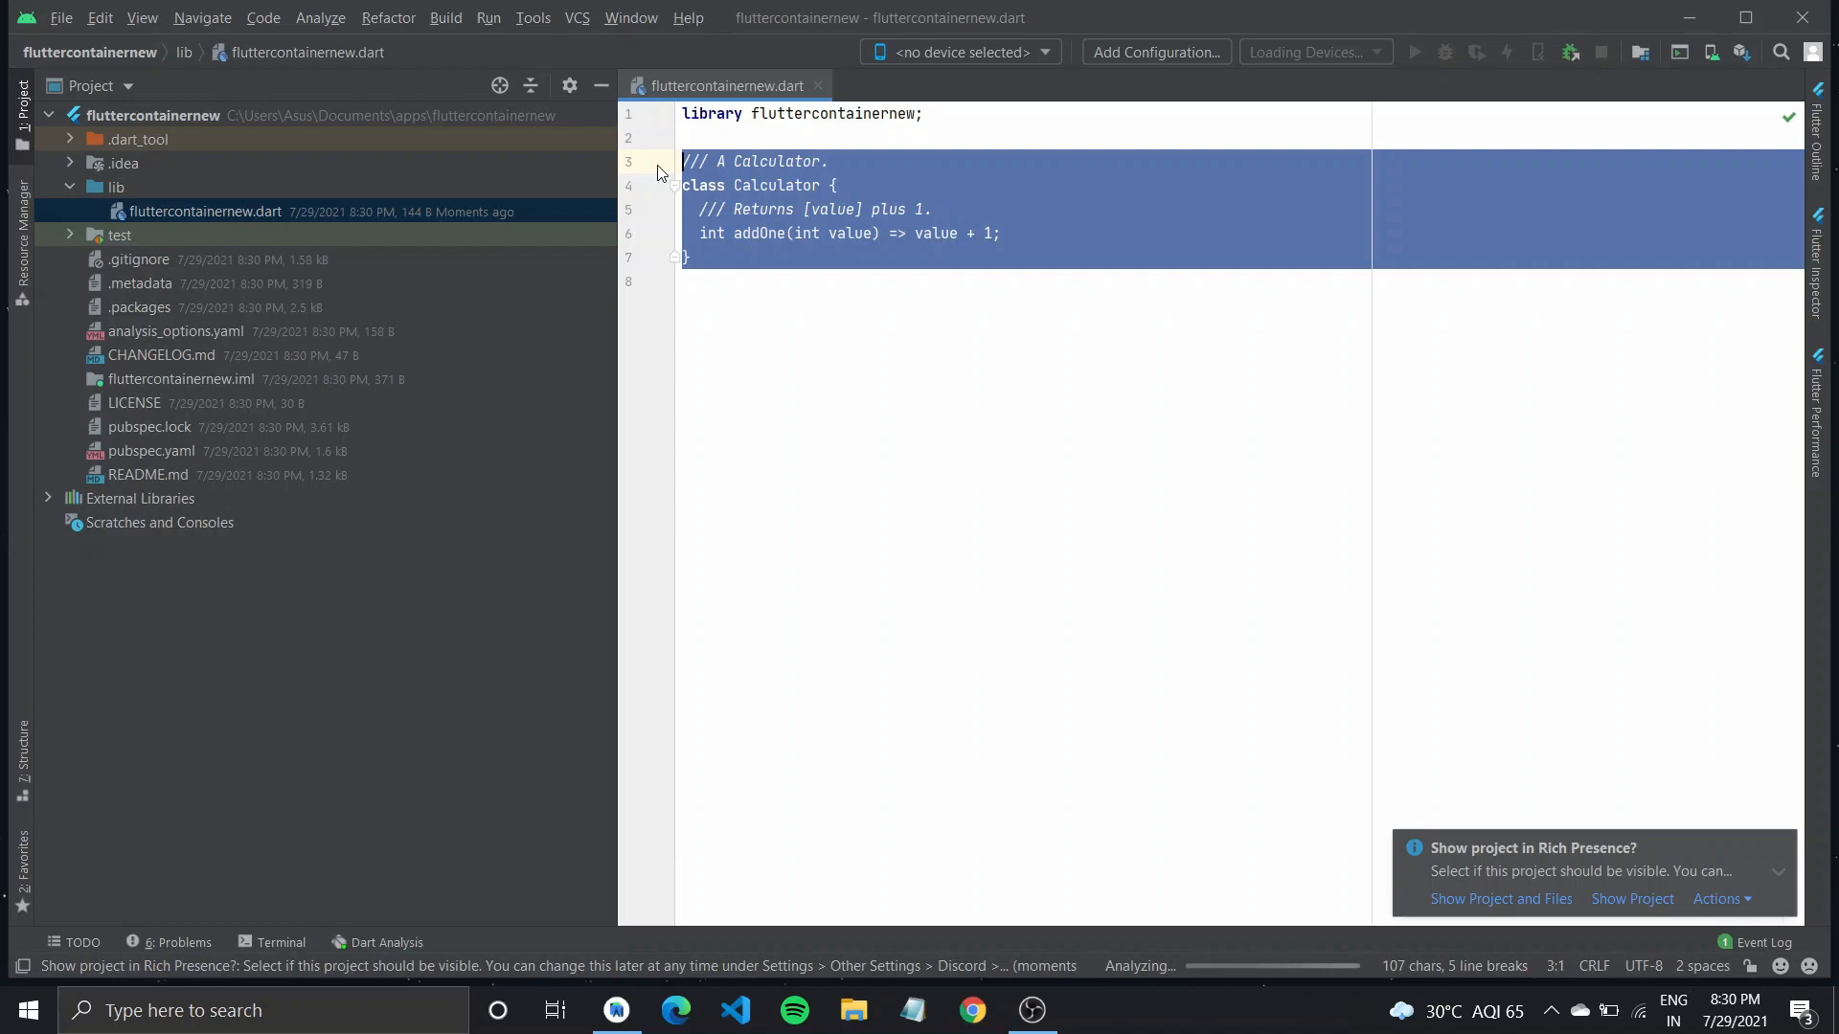
pyautogui.write('export')
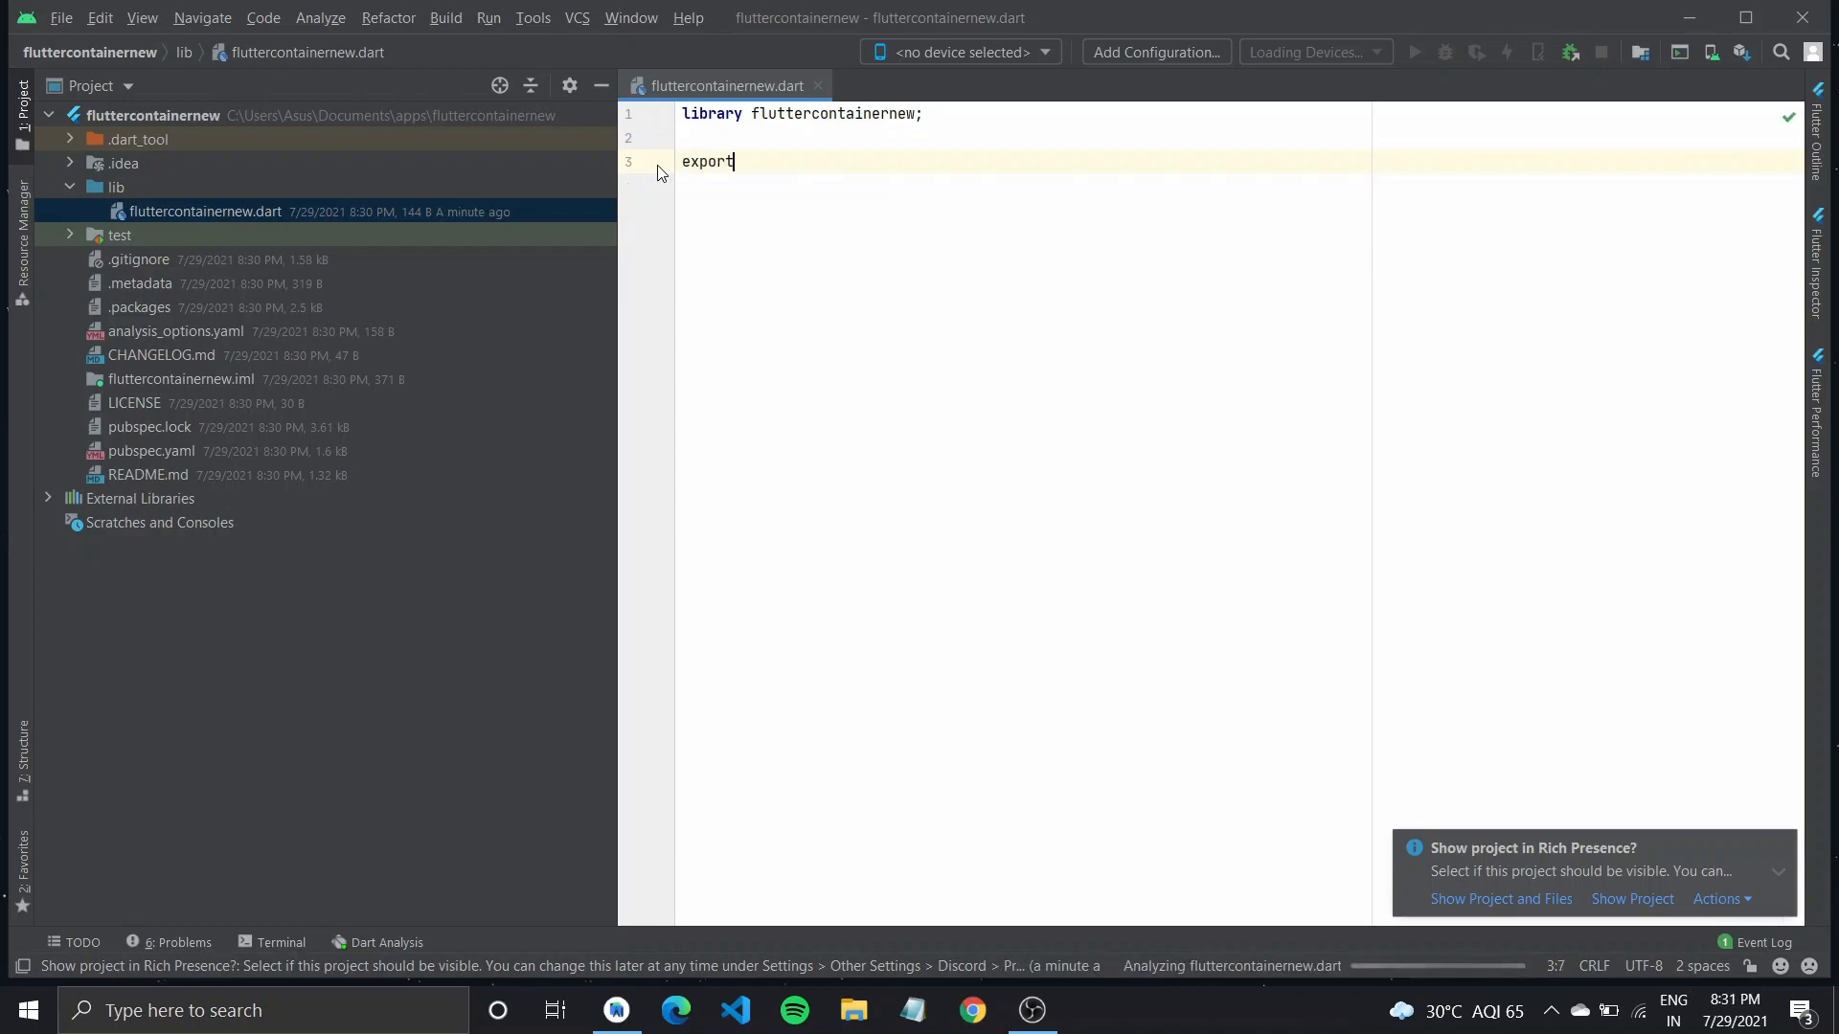
pyautogui.write("'src/fancycontainers'")
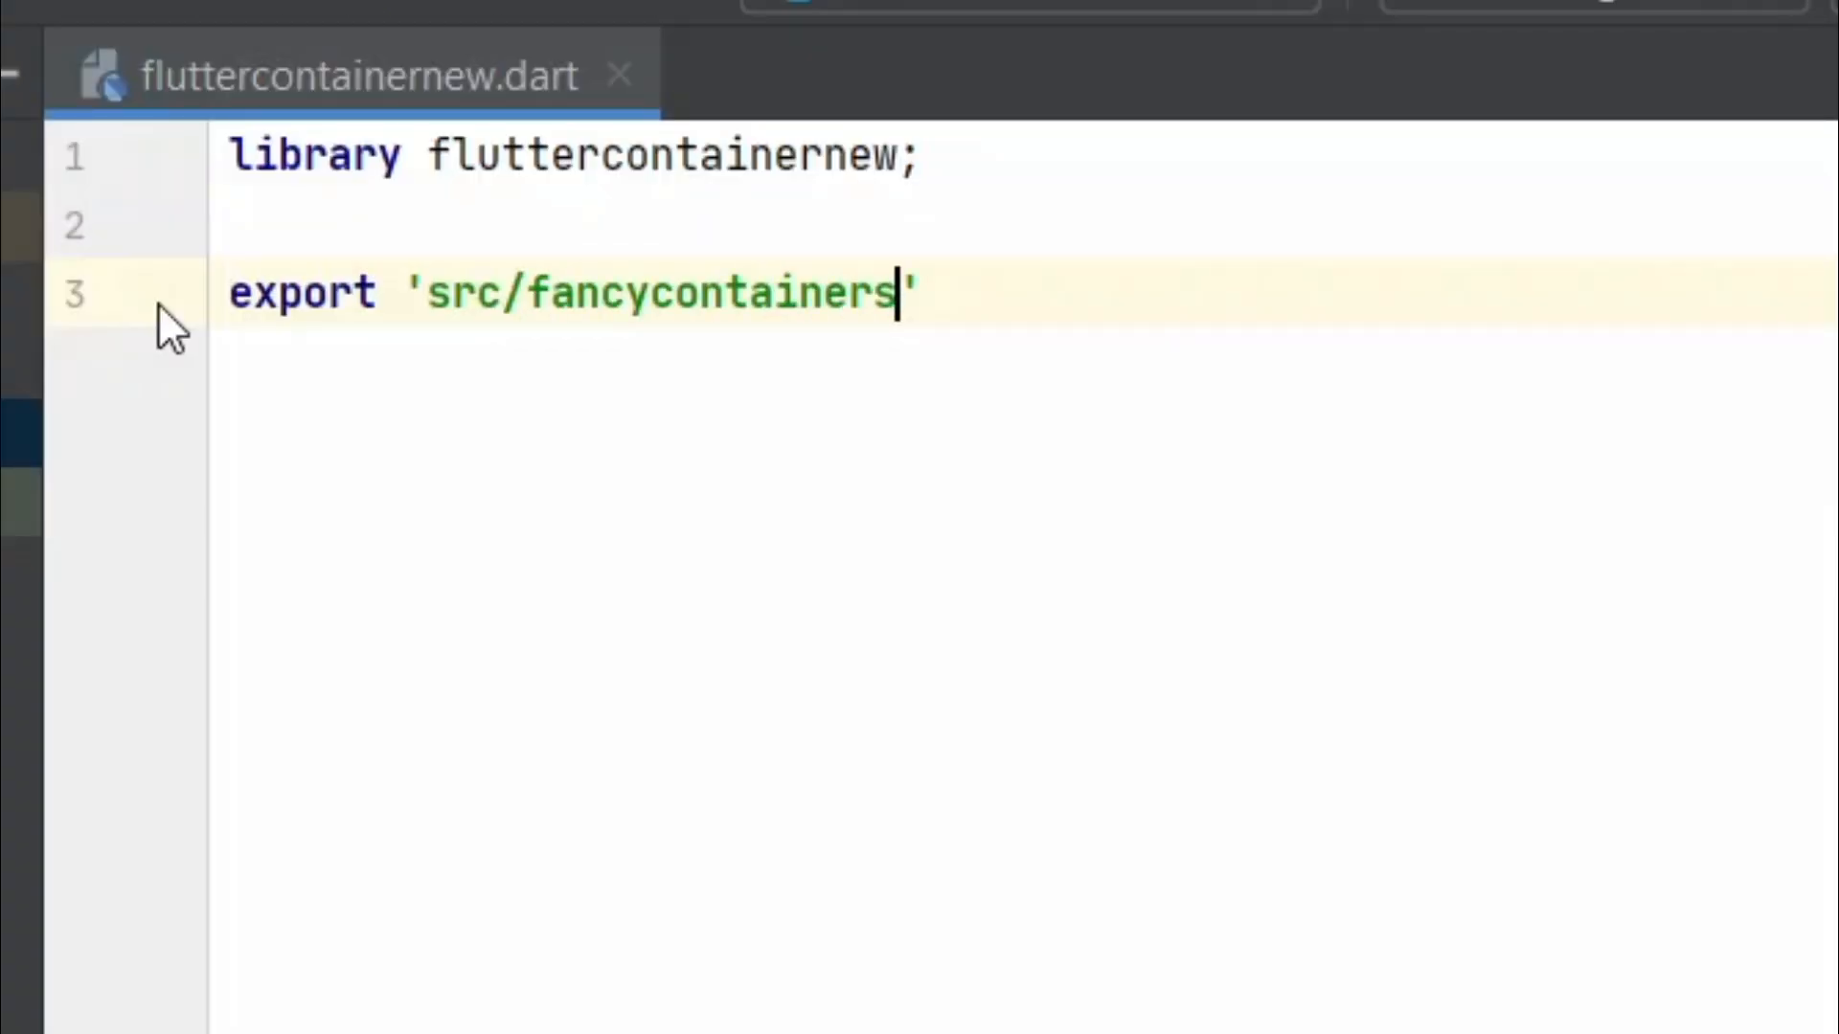
pyautogui.write("new.dart'")
pyautogui.write('fancycontainersnew')
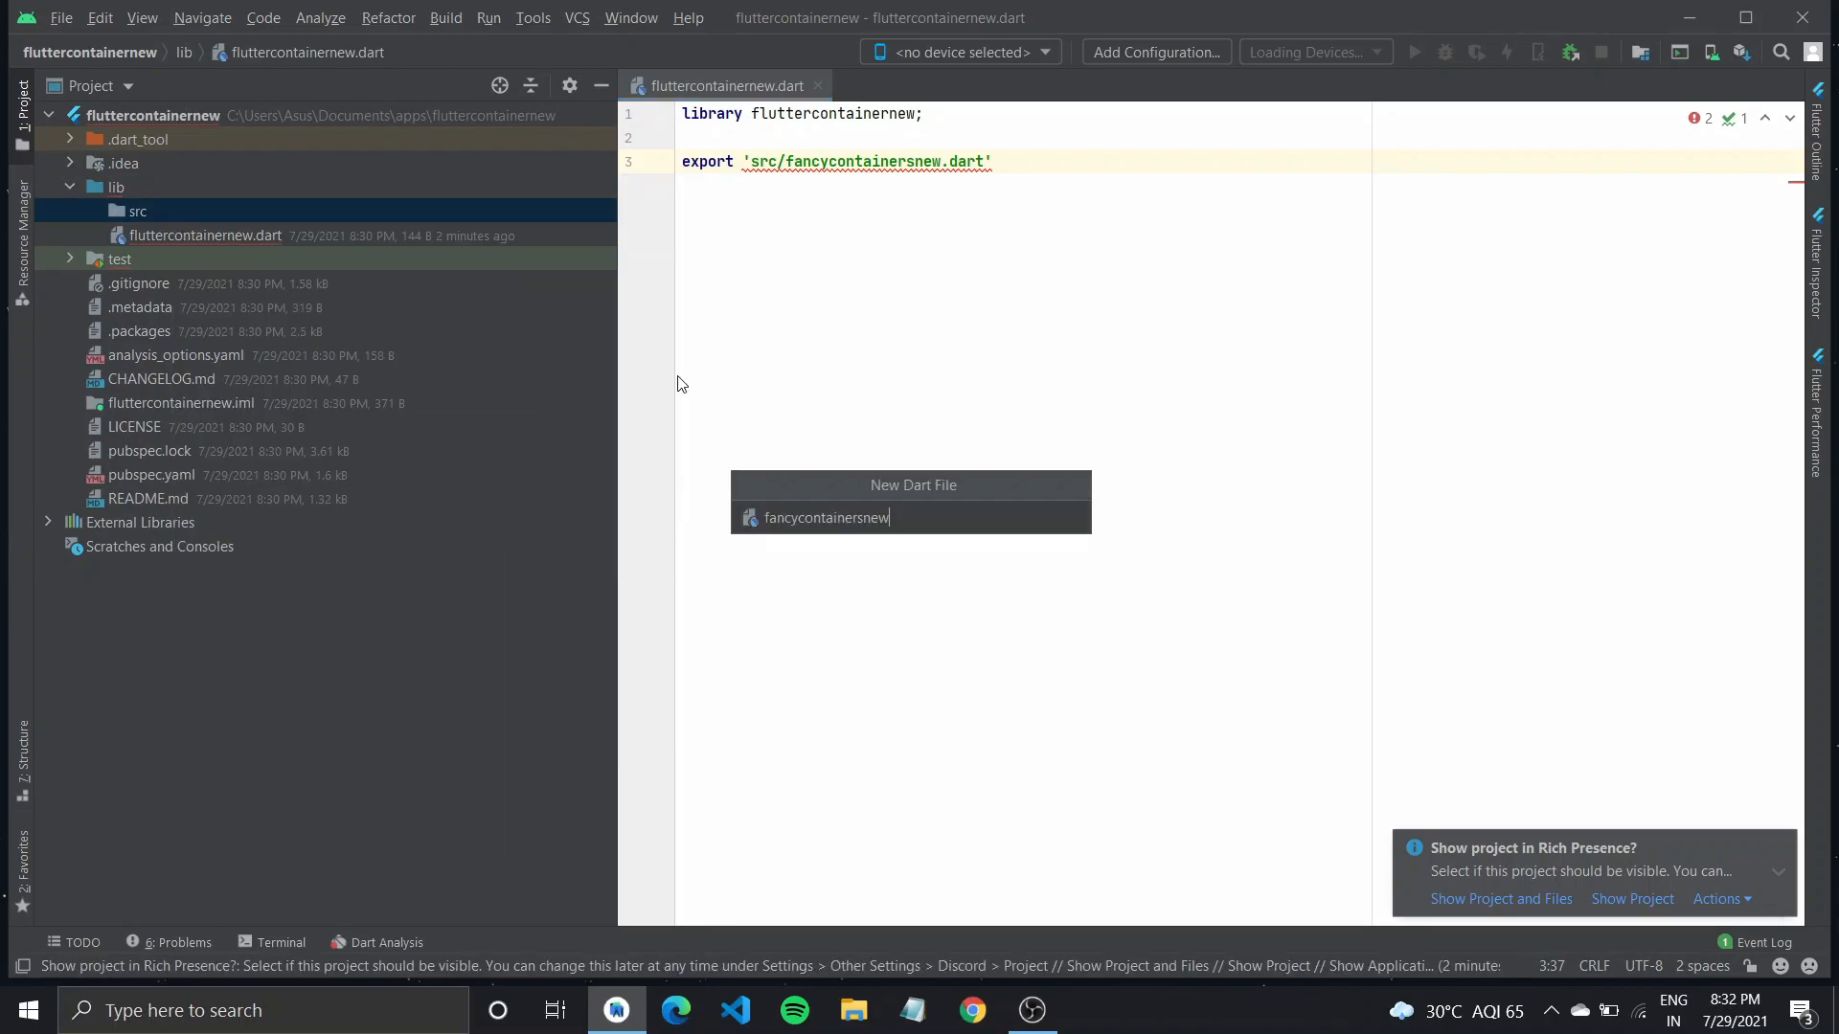
# Create fancycontainersnew.dart, import material.dart, and write the FancyContainer widget with a gradient Container.
pyautogui.press('Enter')
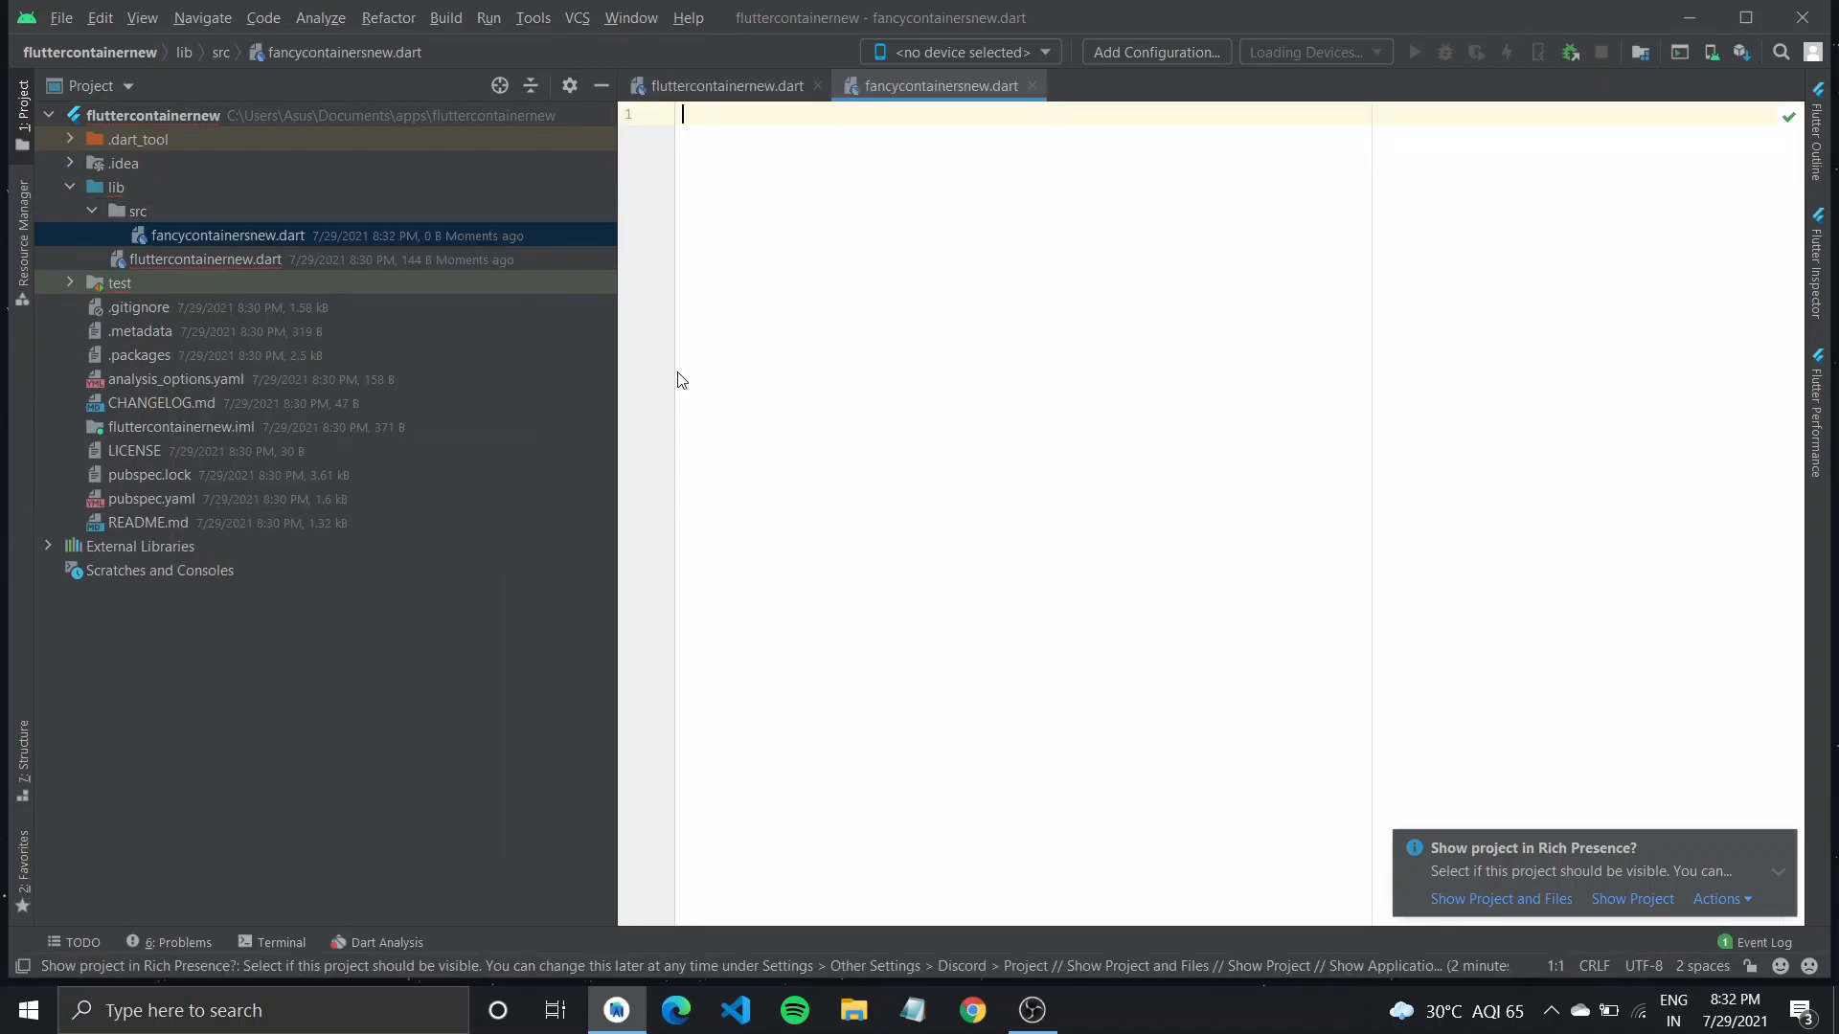
pyautogui.write("import 'package:flutter/material.dart';")
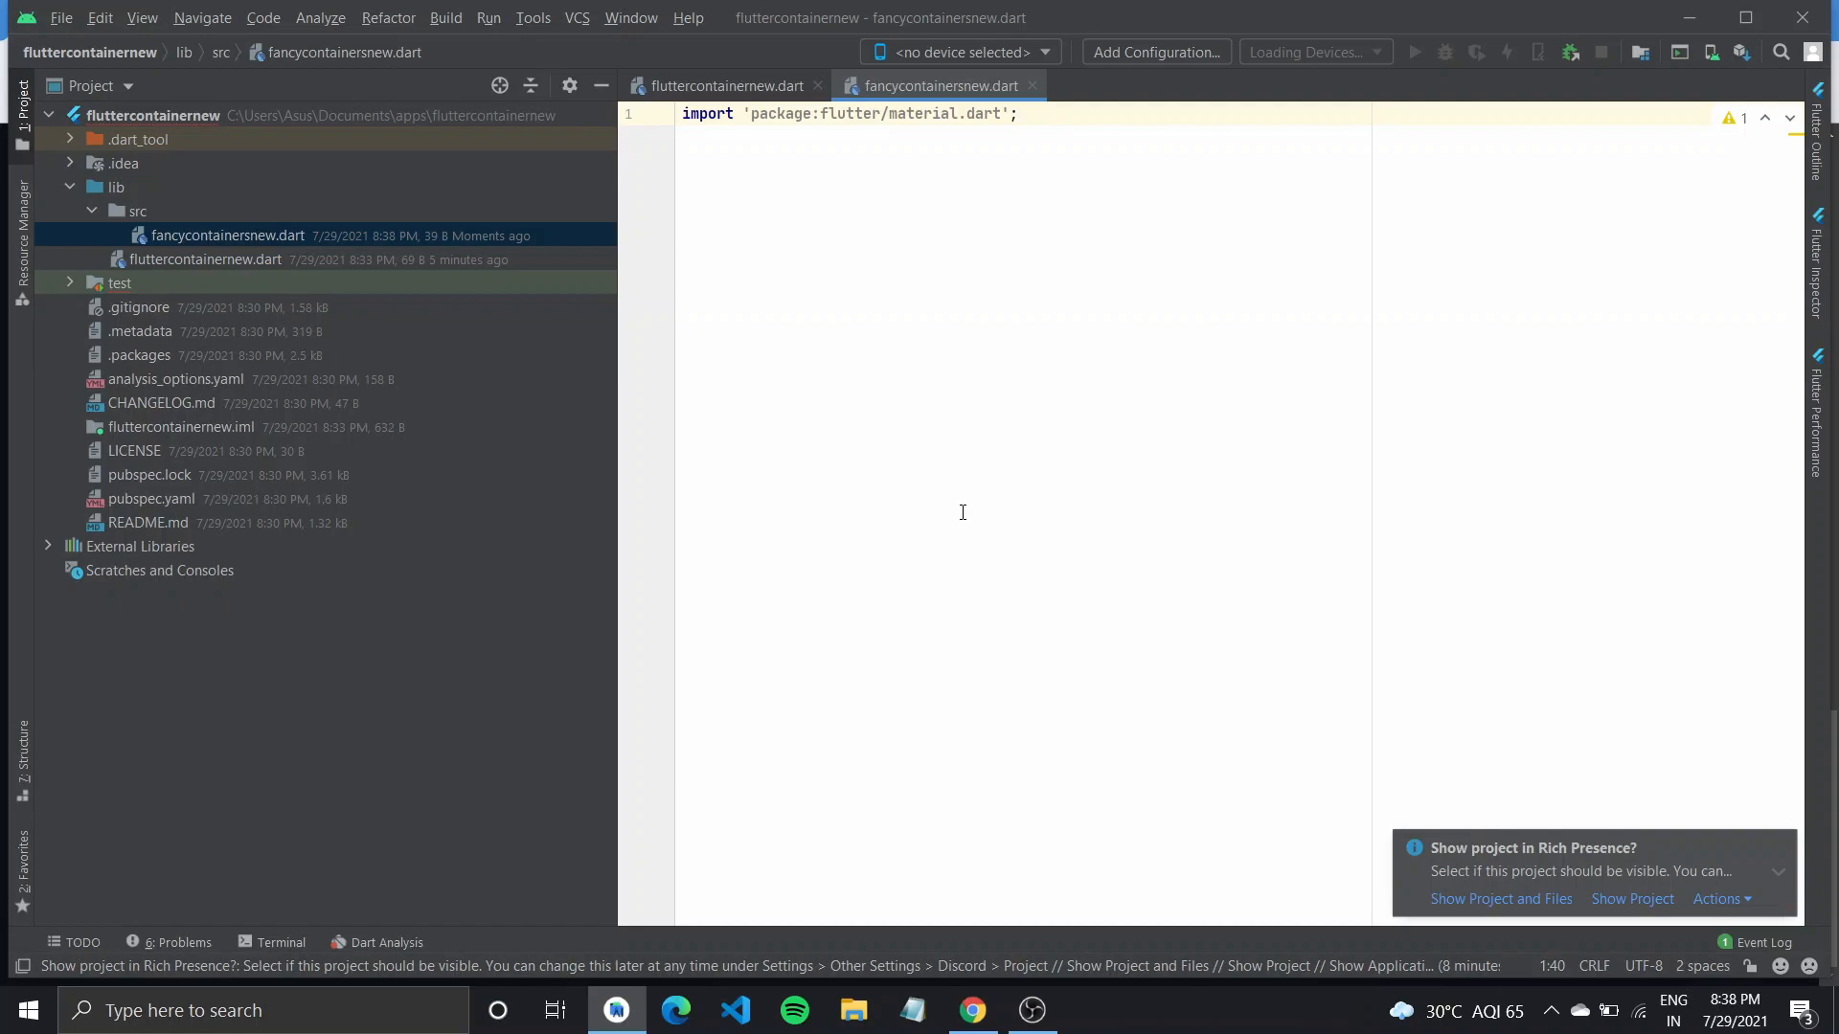
pyautogui.press('enter')
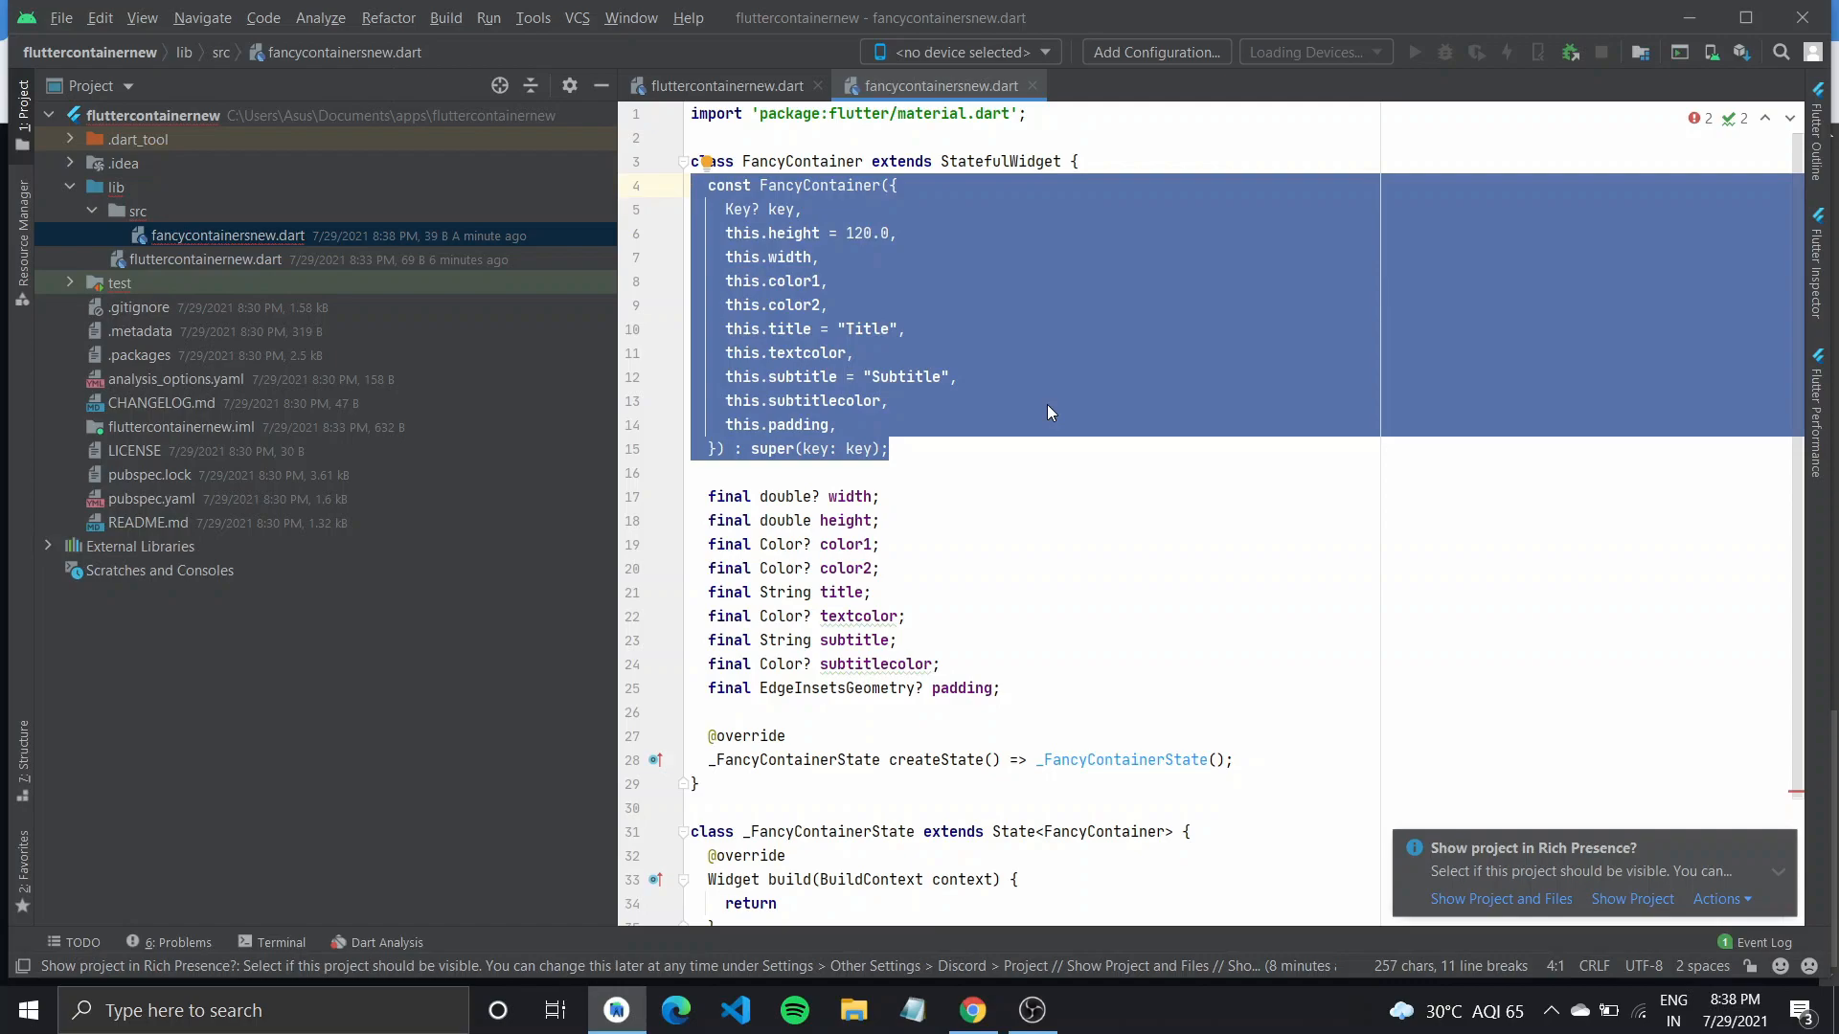
pyautogui.scroll(-3)
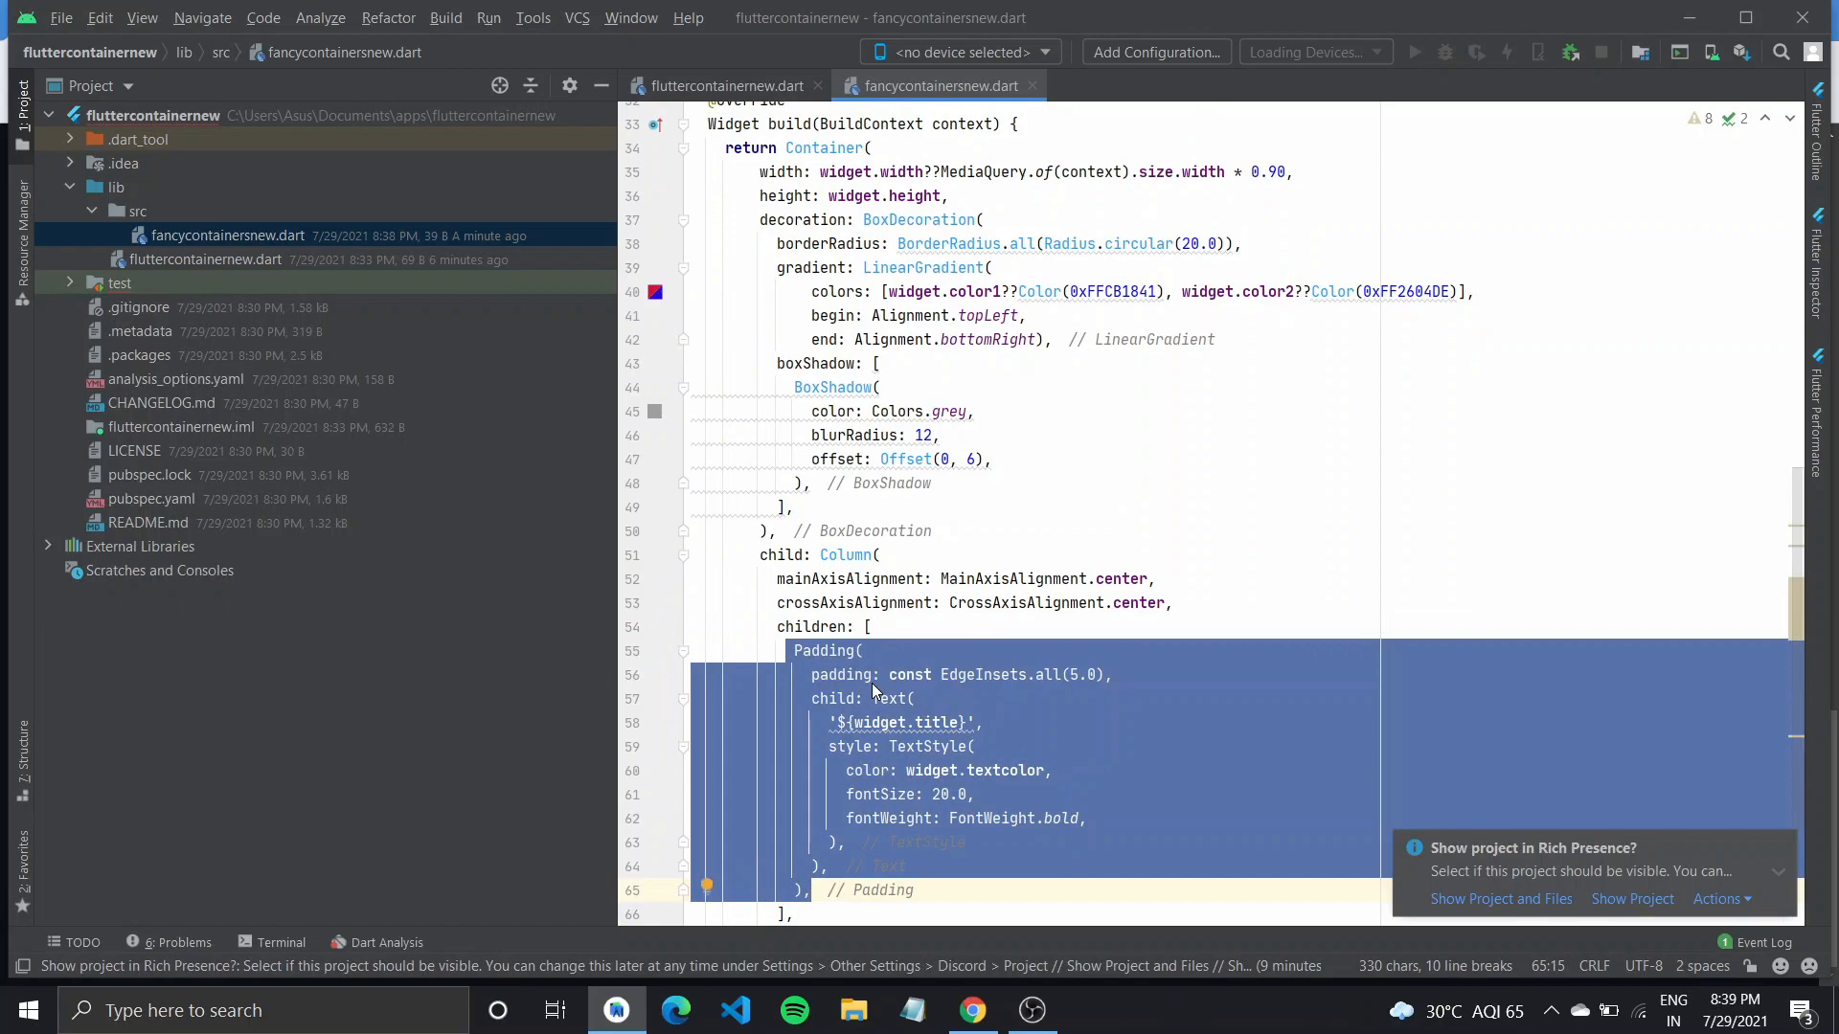
pyautogui.click(926, 745)
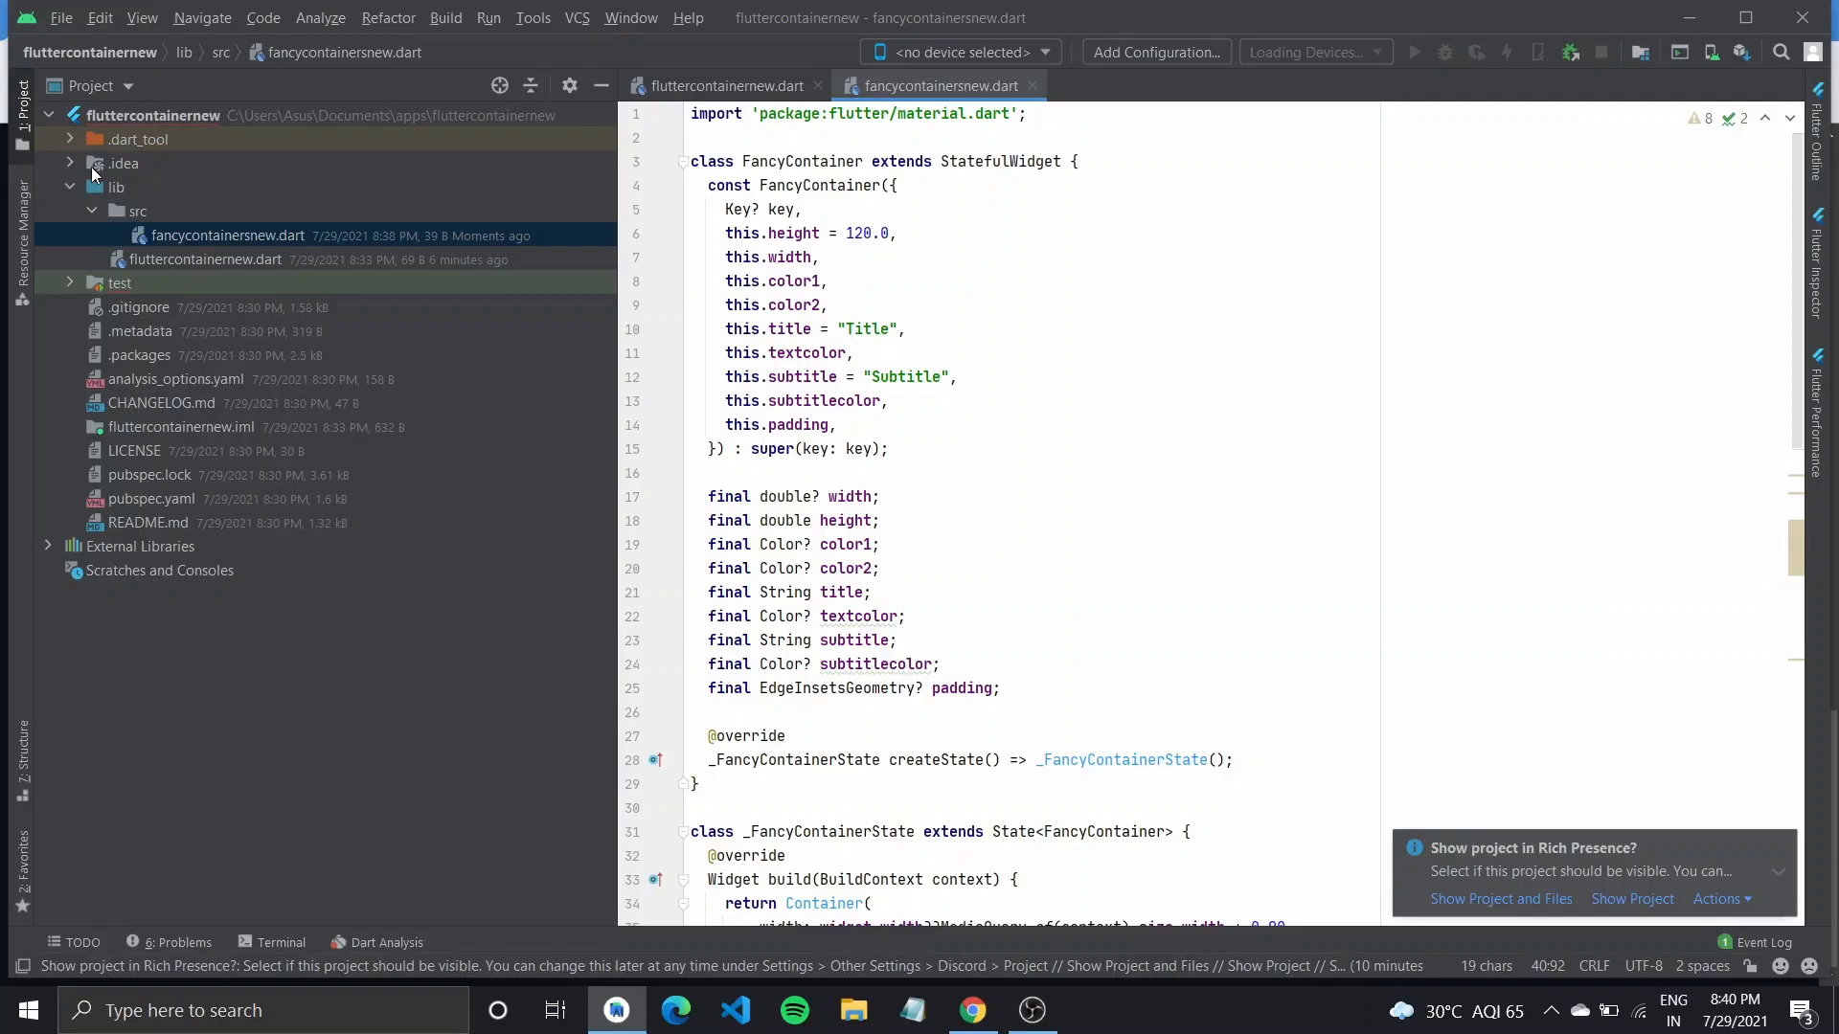
# Open pubspec.yaml to check the 0.0.1 version and homepage fields.
pyautogui.click(149, 498)
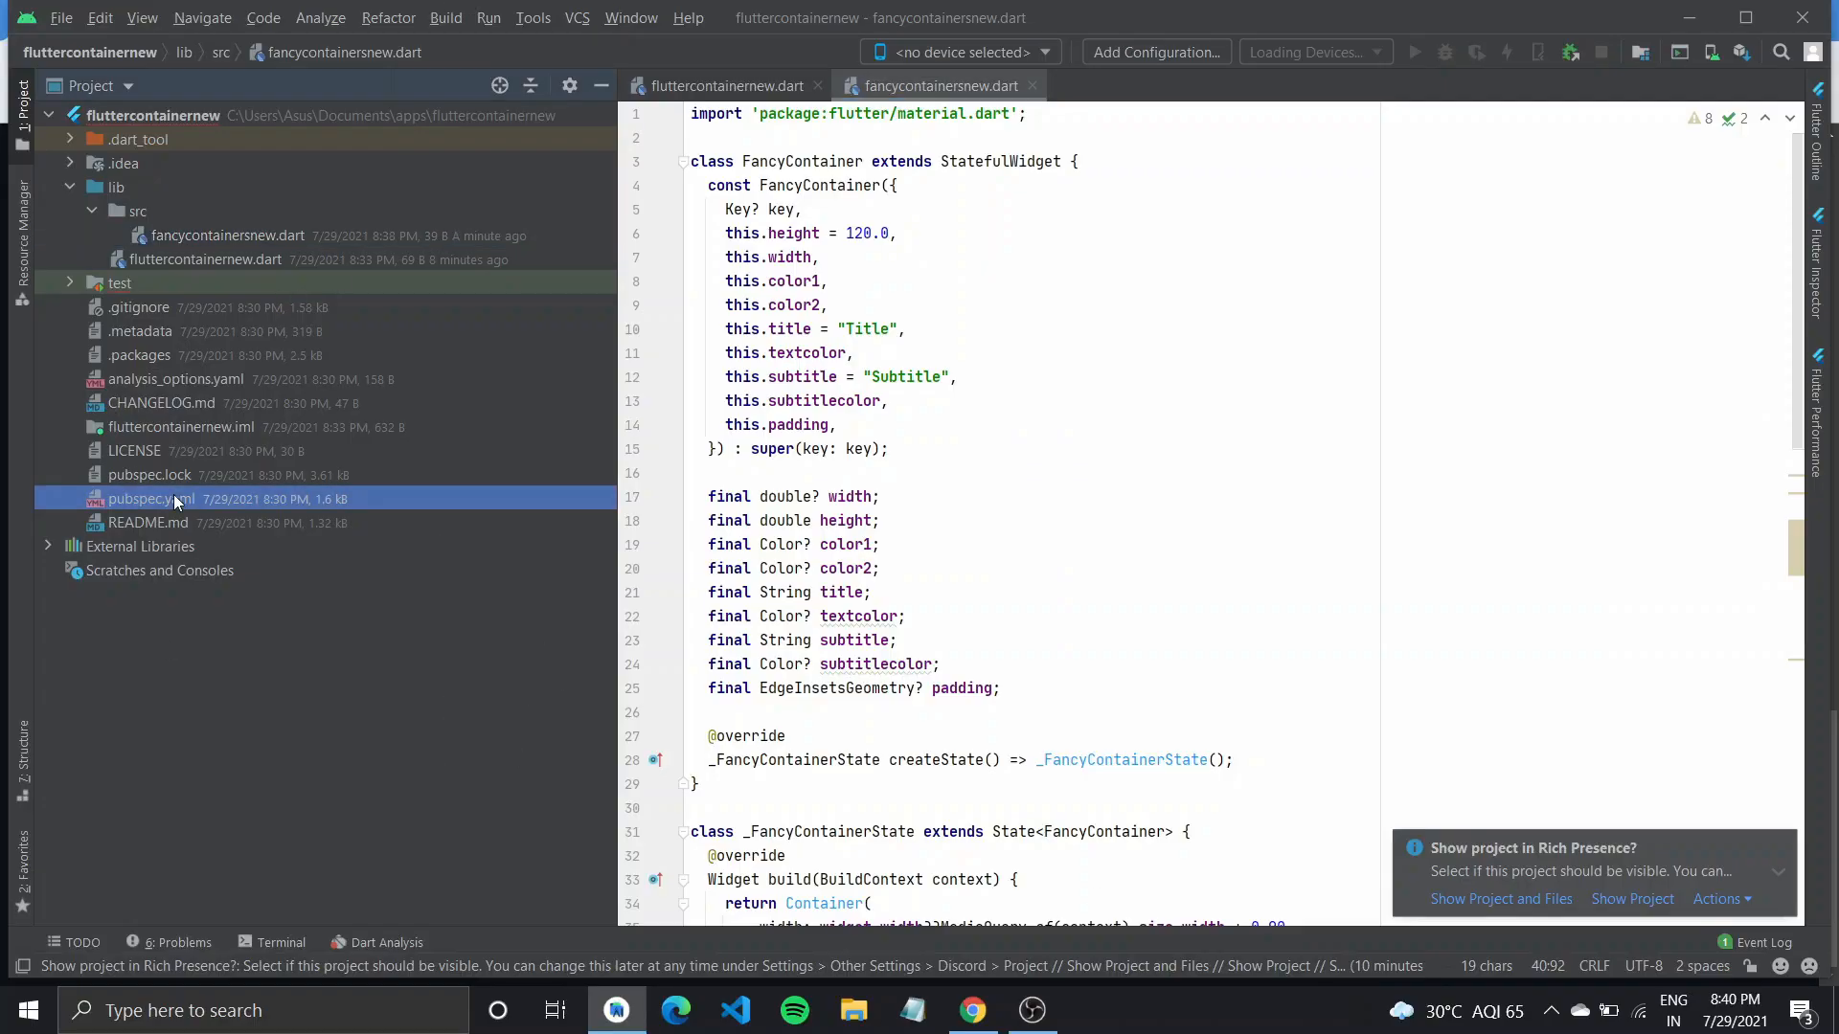
pyautogui.doubleClick(150, 498)
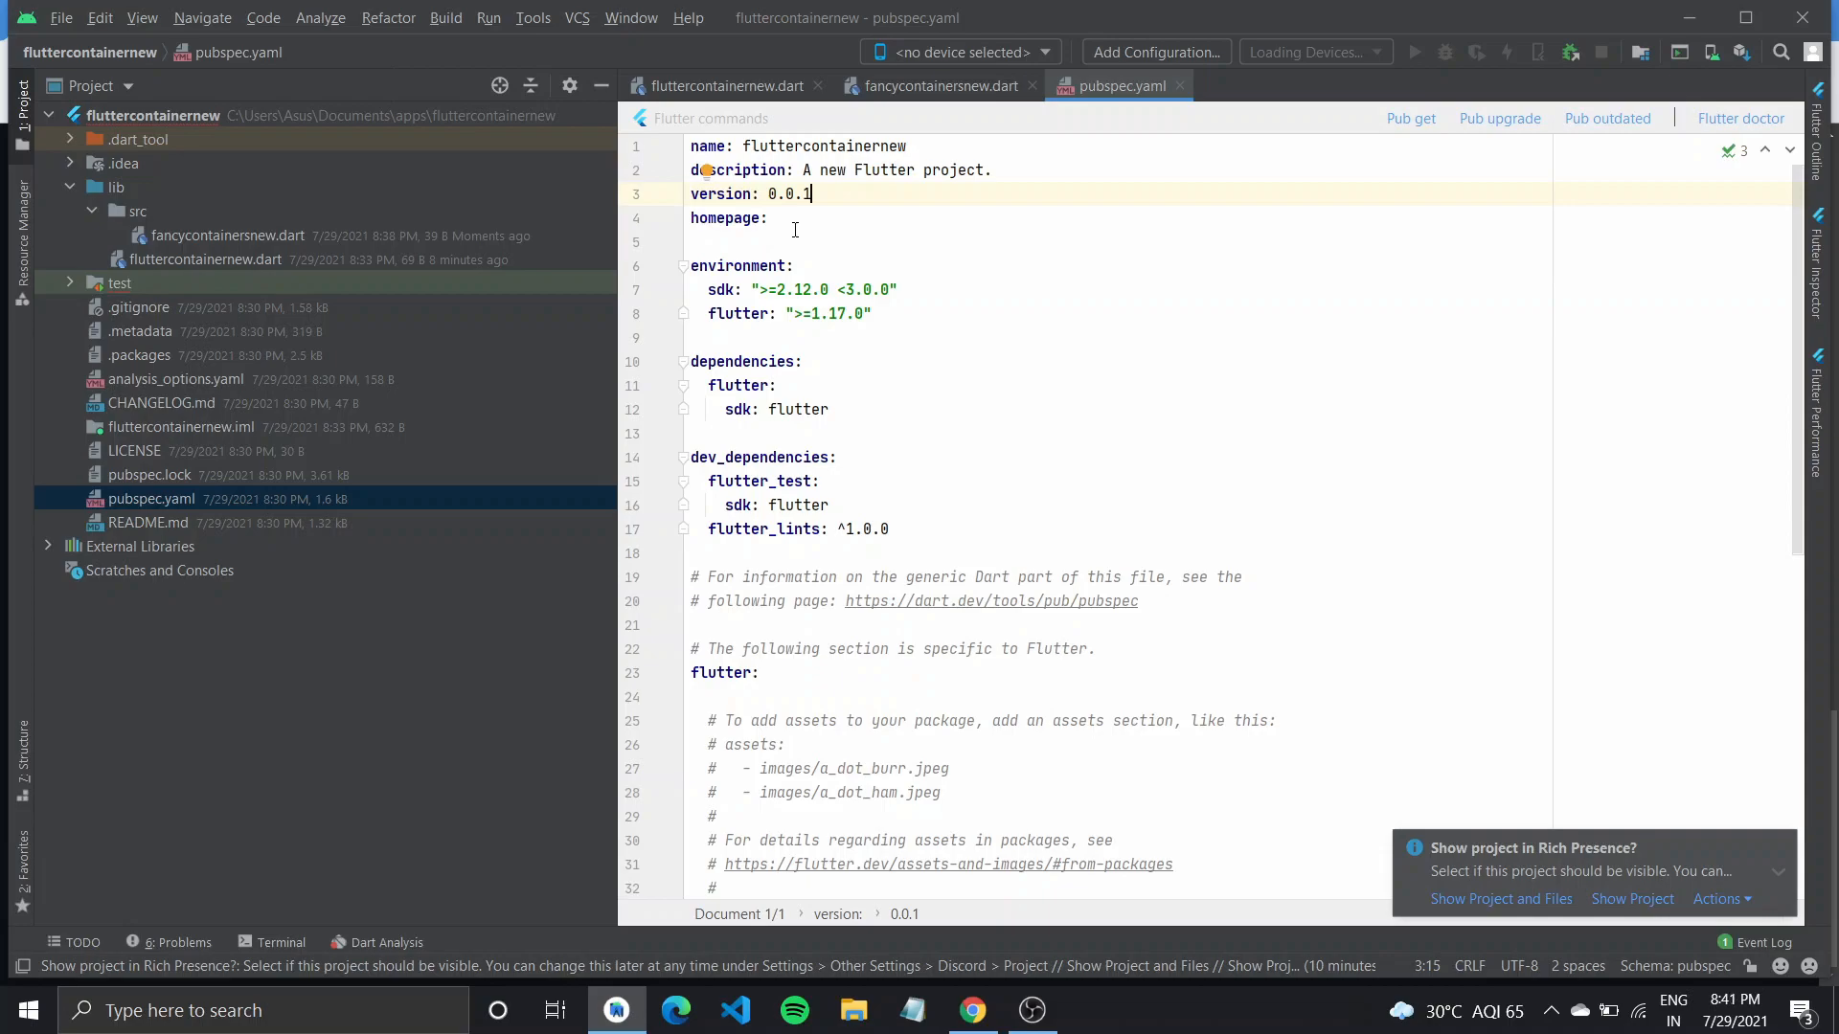
pyautogui.click(971, 1009)
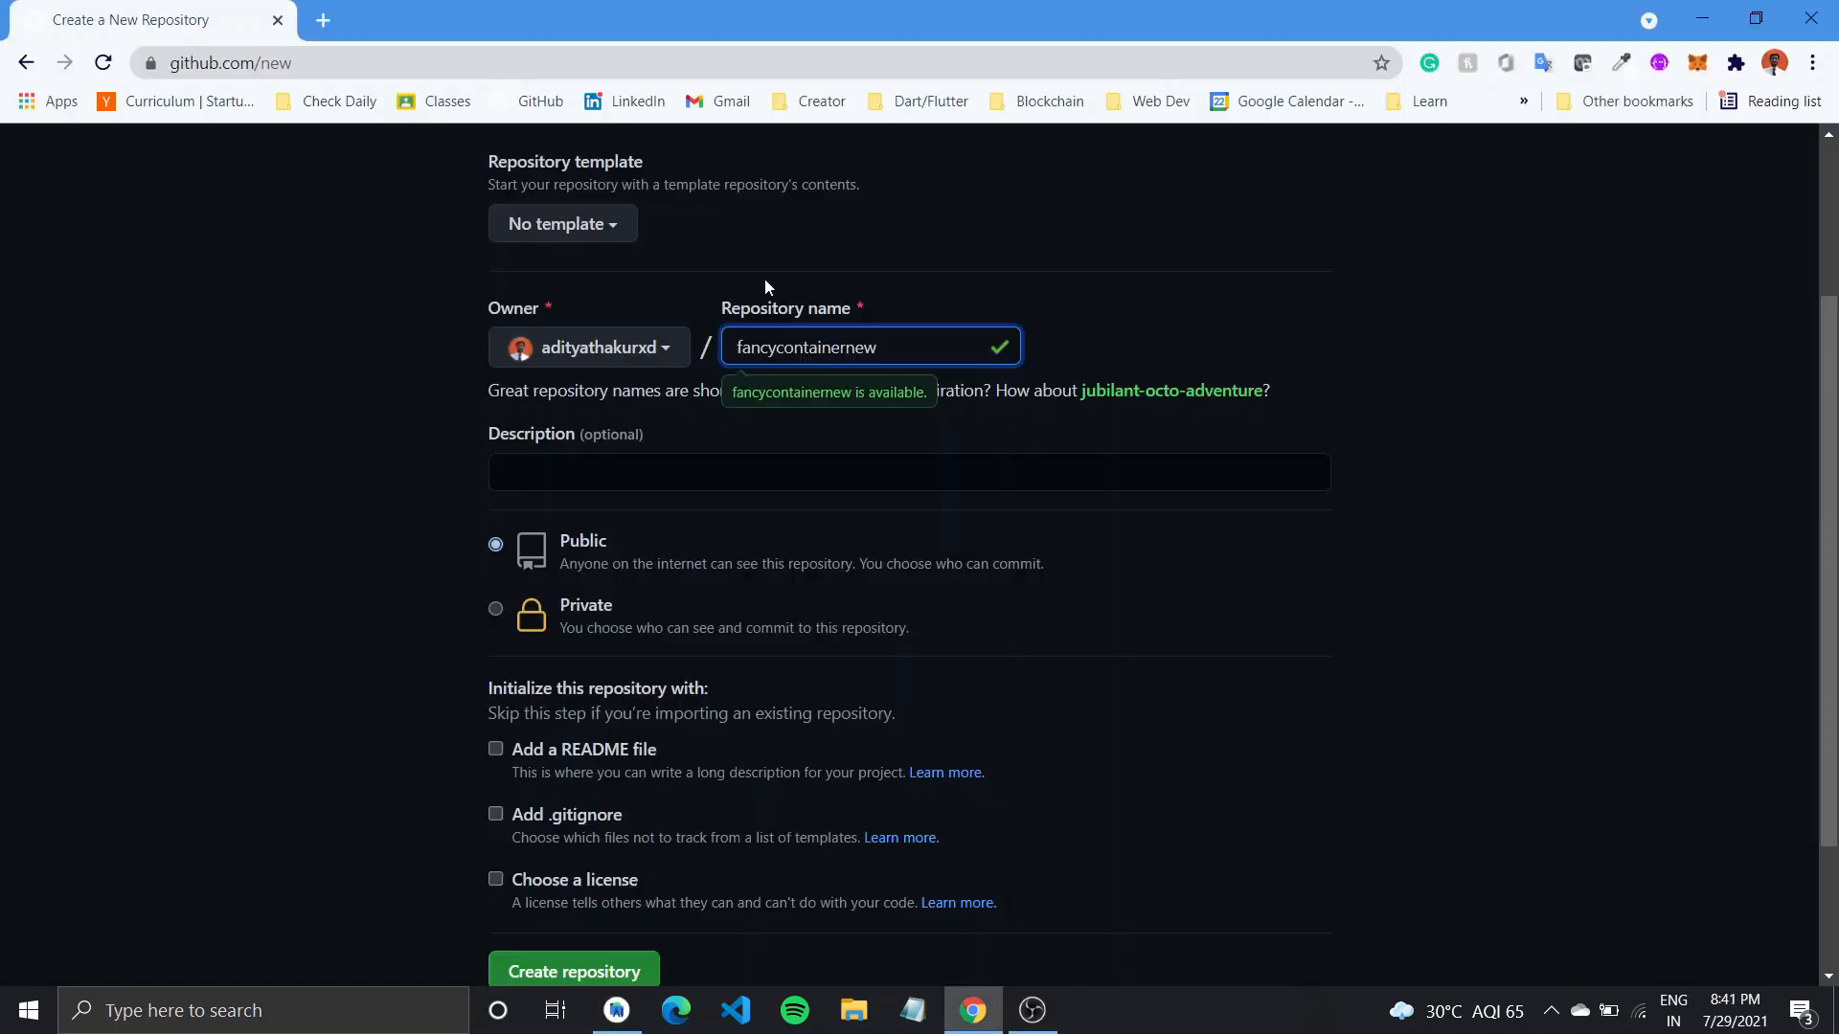
# Mark the fancycontainernew GitHub repository as Private, then return to CHANGELOG.md.
pyautogui.click(495, 609)
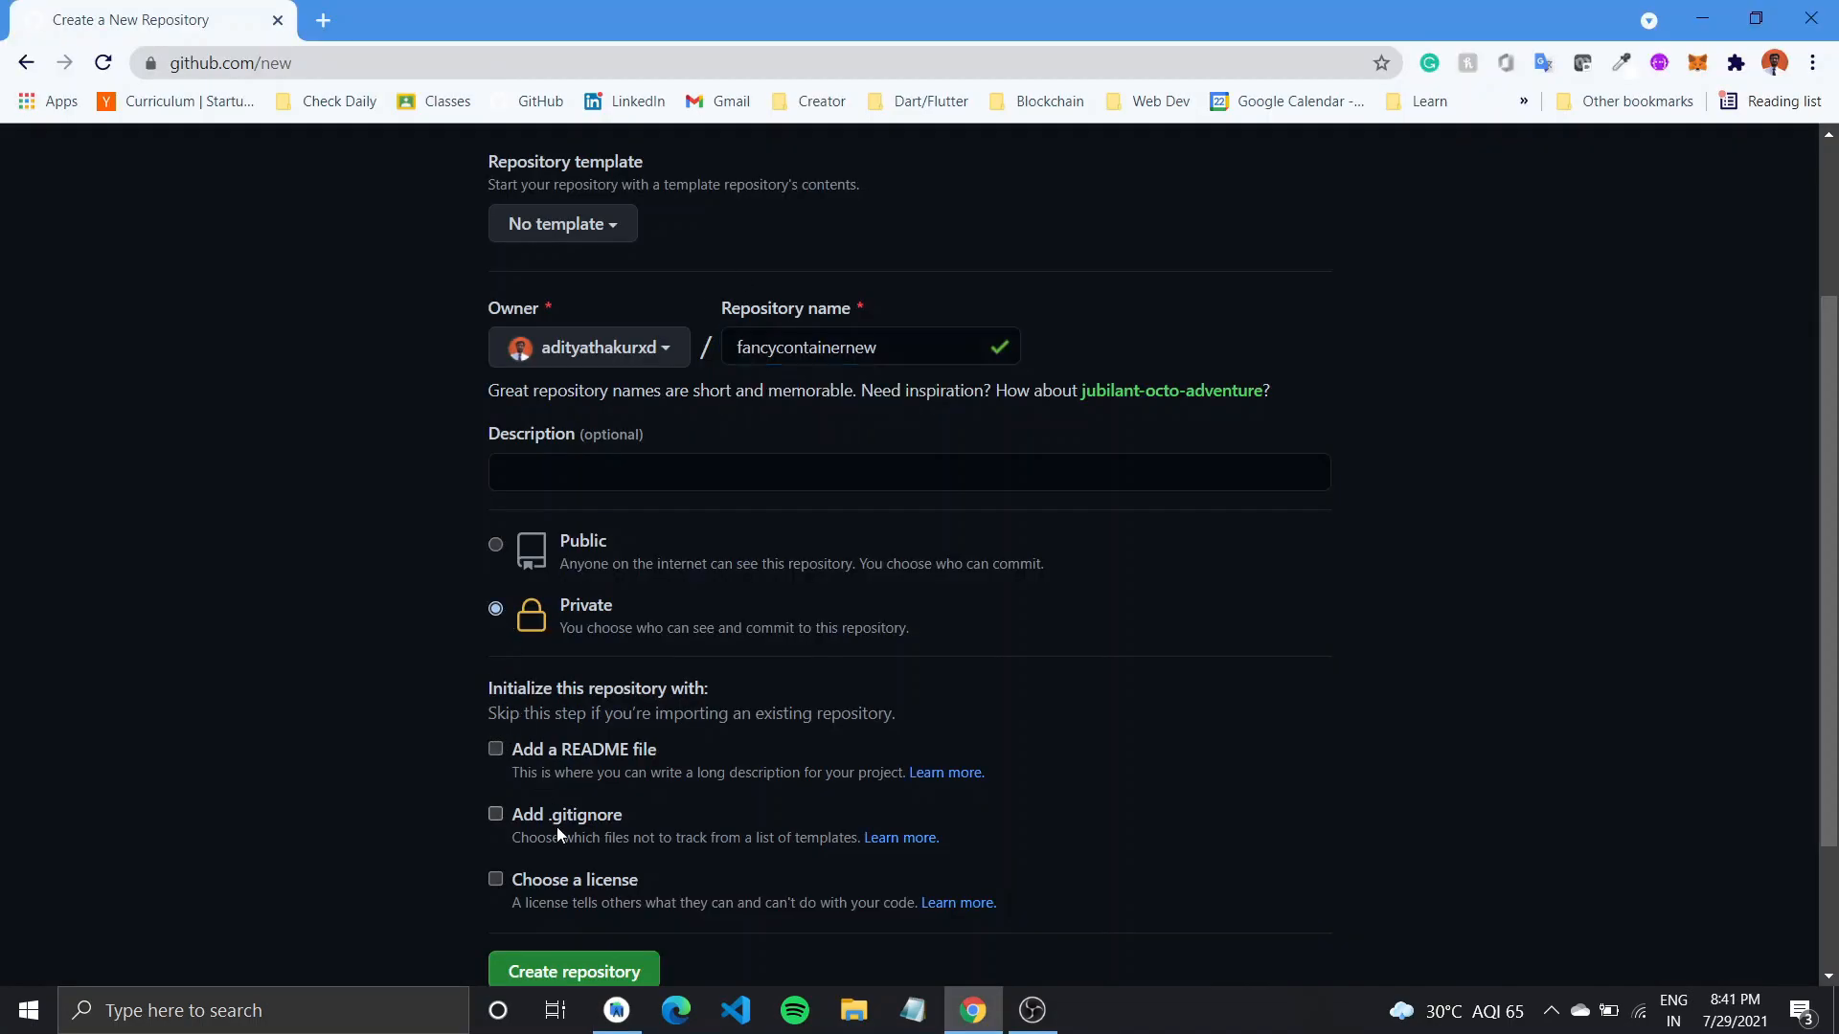
pyautogui.click(574, 971)
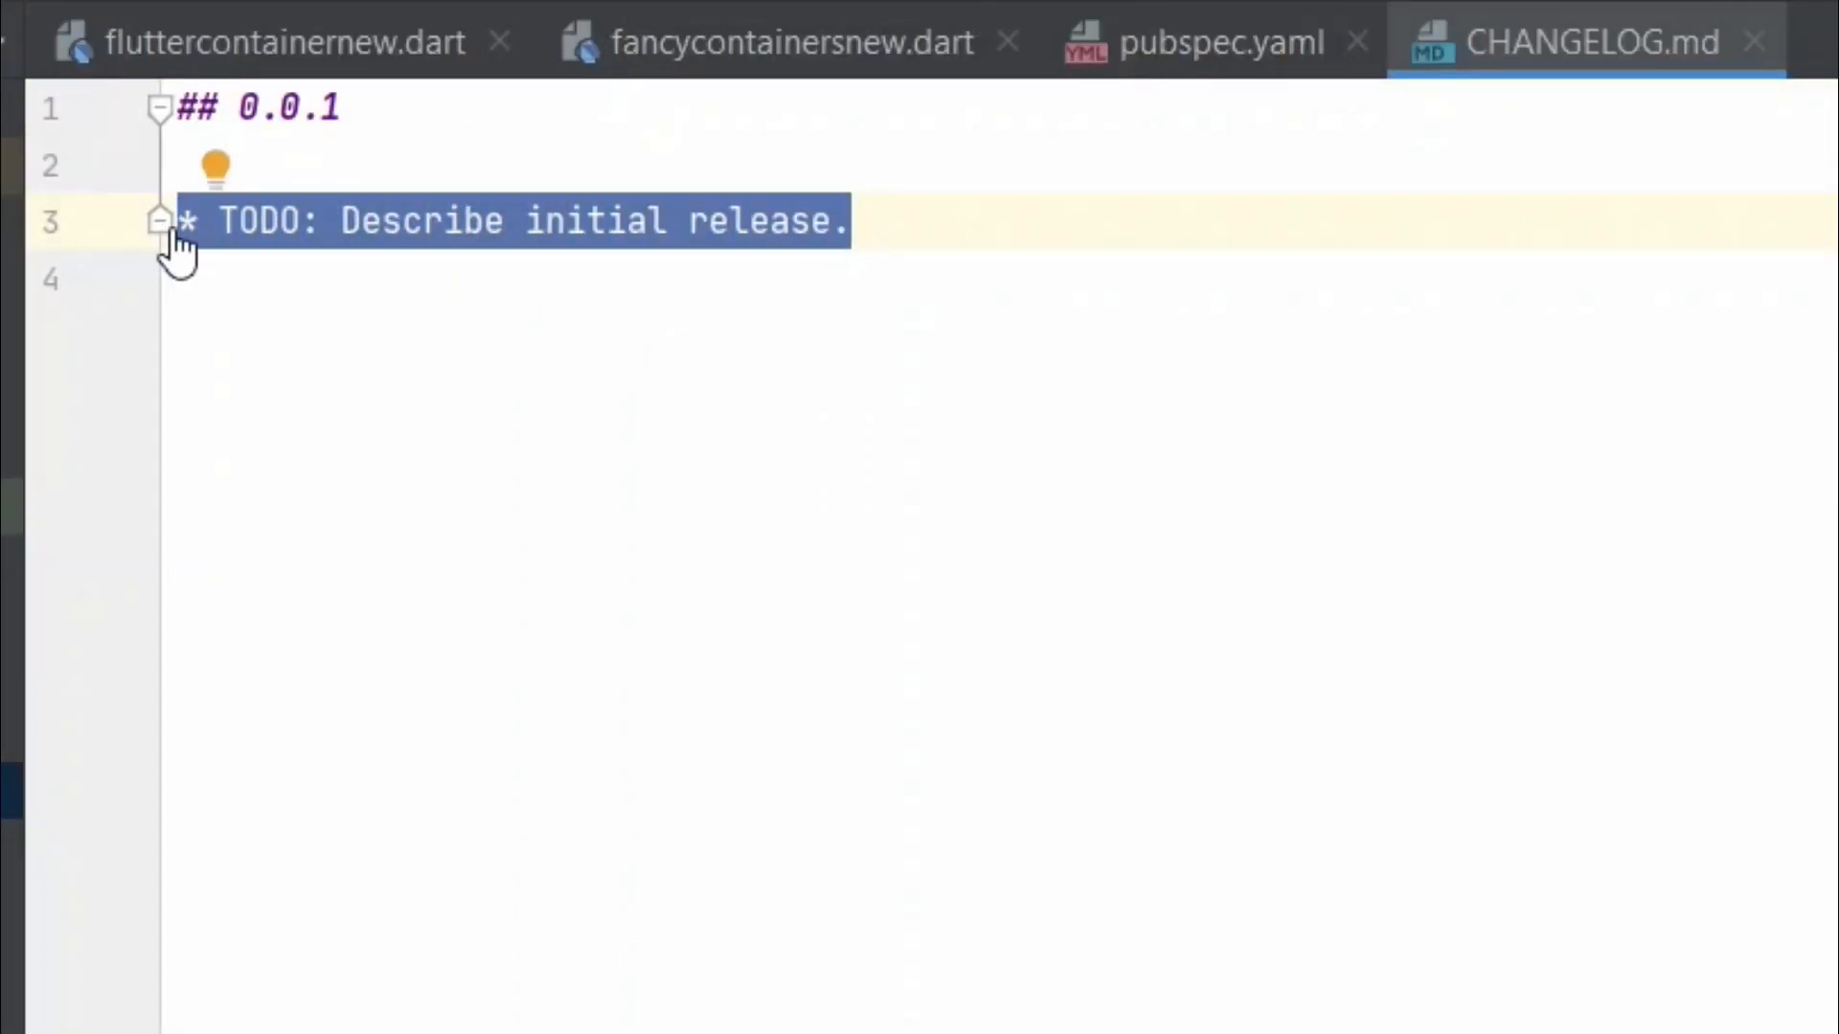
# Replace the changelog's TODO line with a description starting 'Modify different c…'.
pyautogui.write('Modify different c')
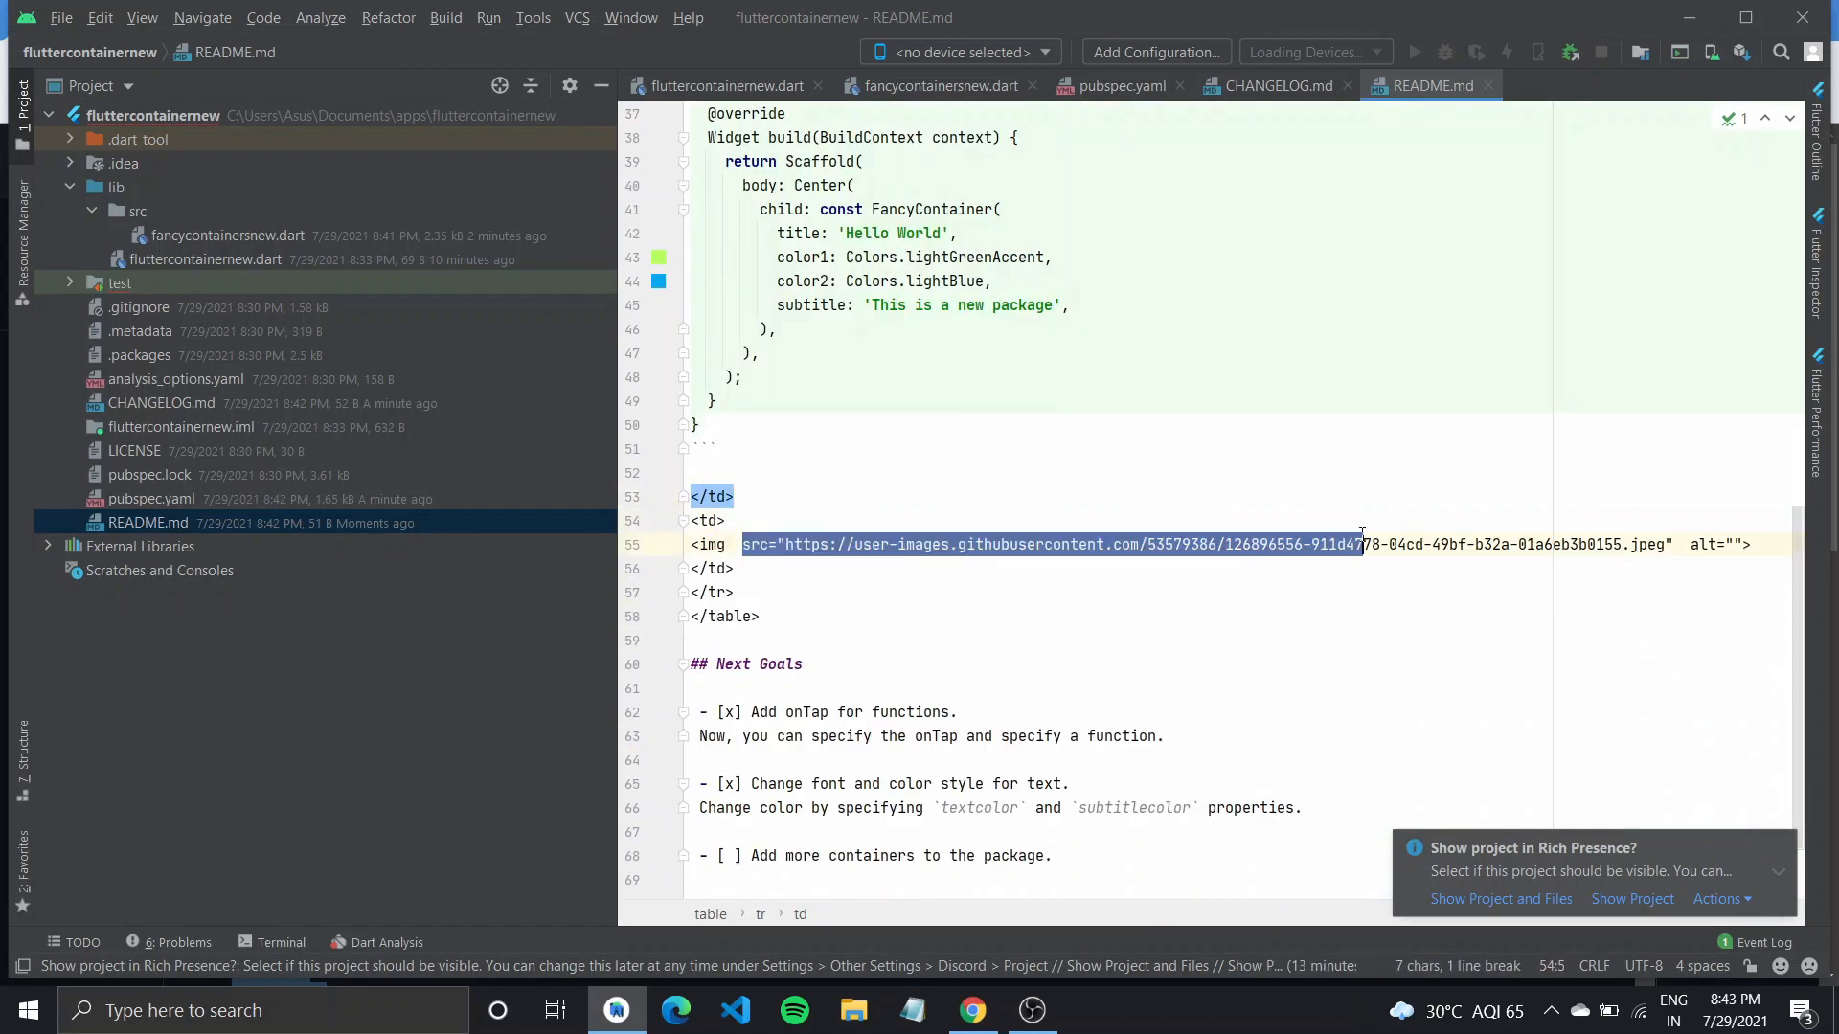
# Edit README.md and run dart pub publish --dry-run, getting zero warnings.
pyautogui.scroll(-3)
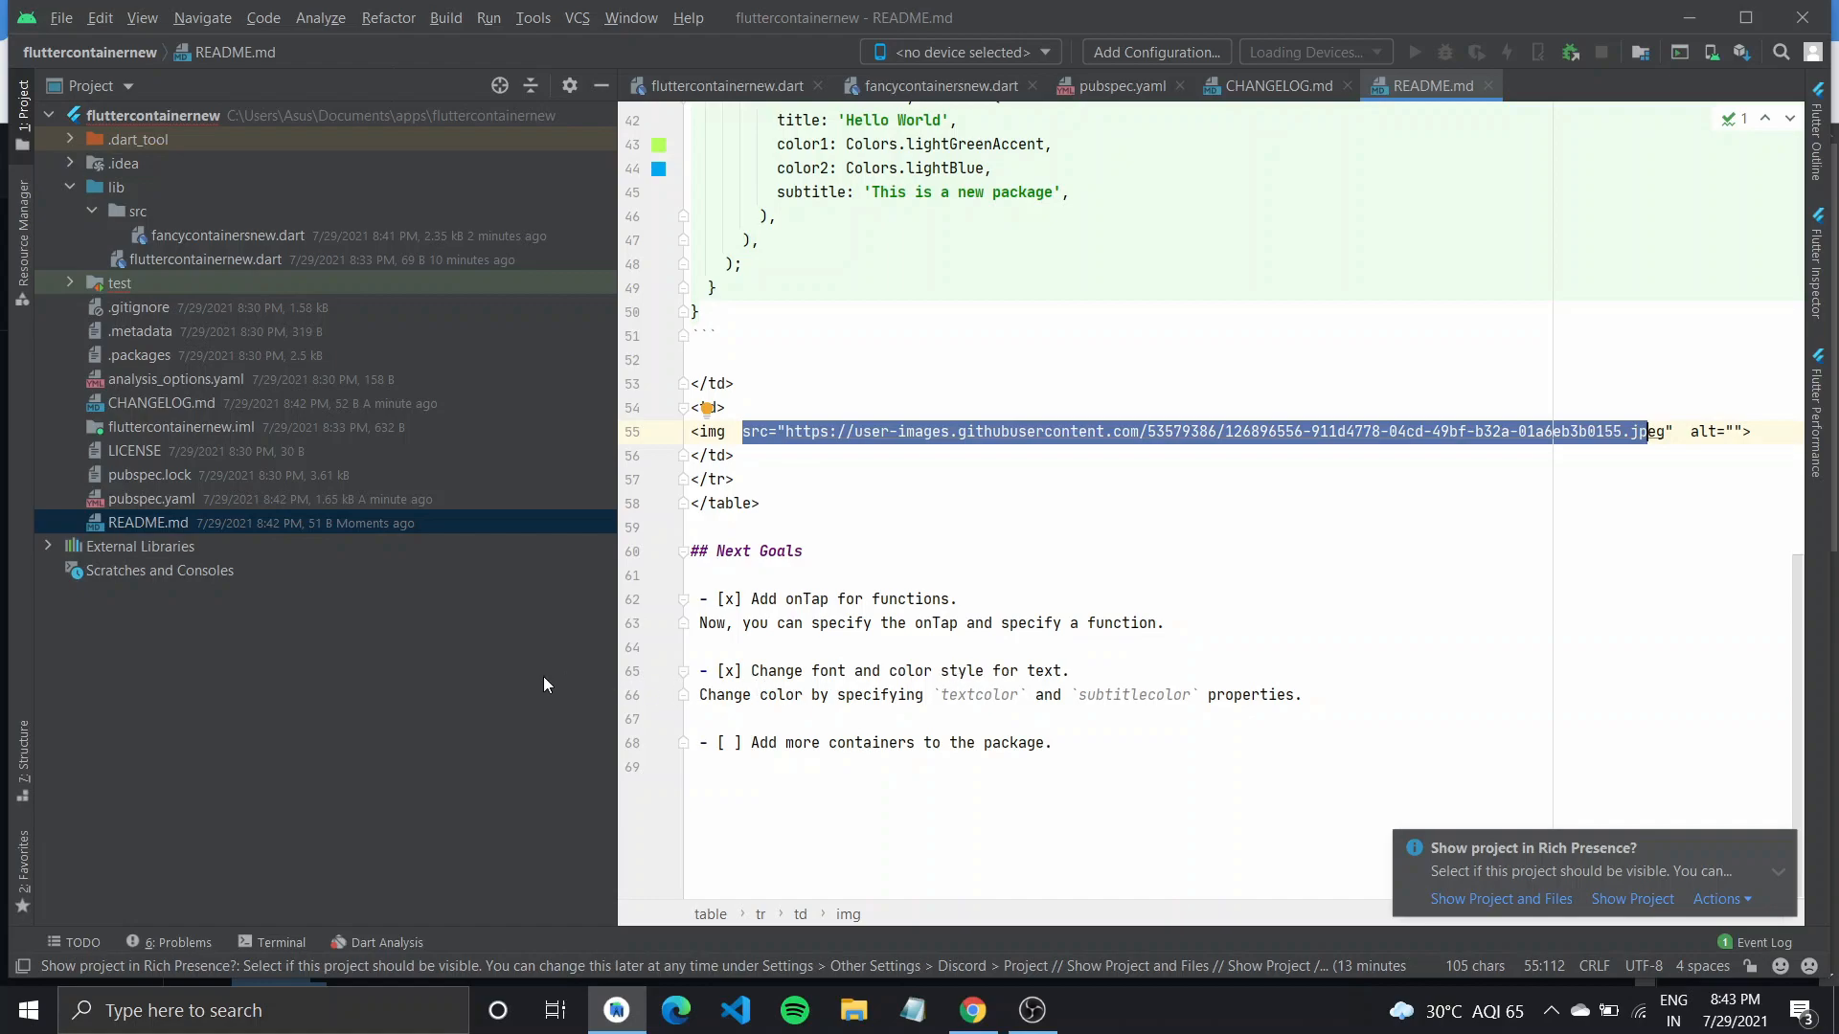
pyautogui.click(281, 941)
pyautogui.write('dart pub publish')
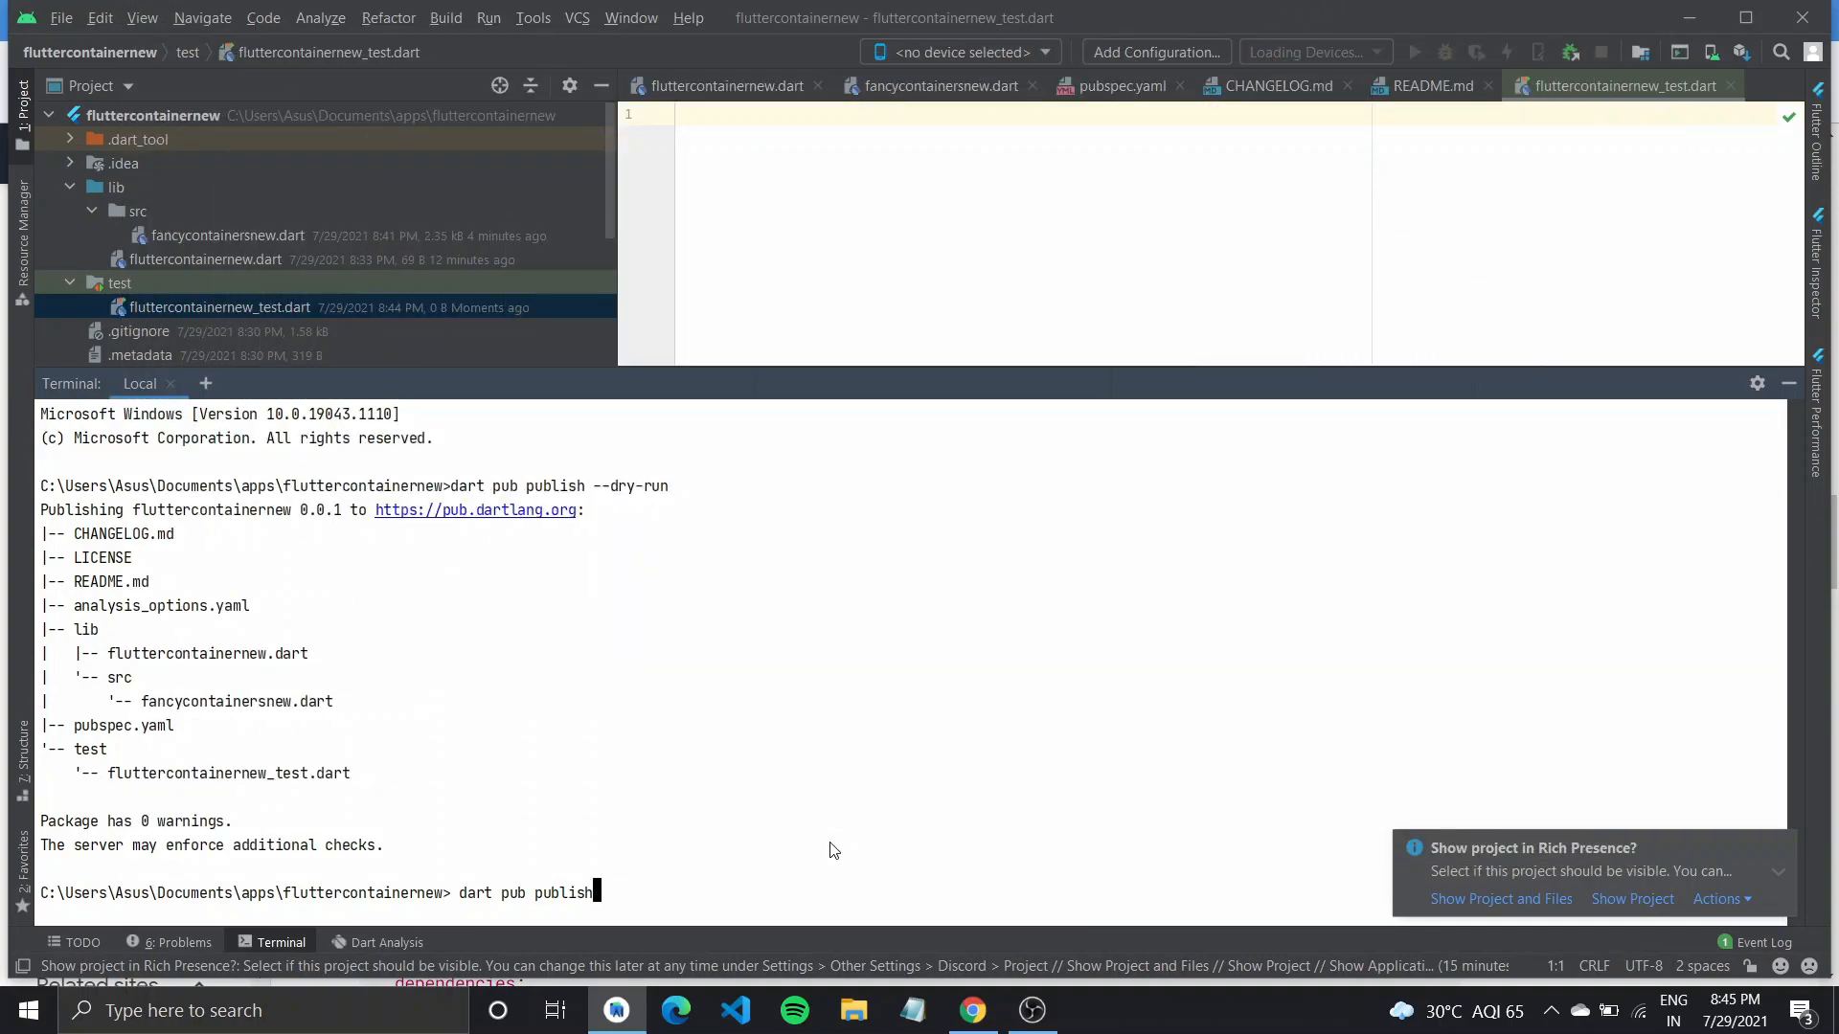
pyautogui.click(971, 1009)
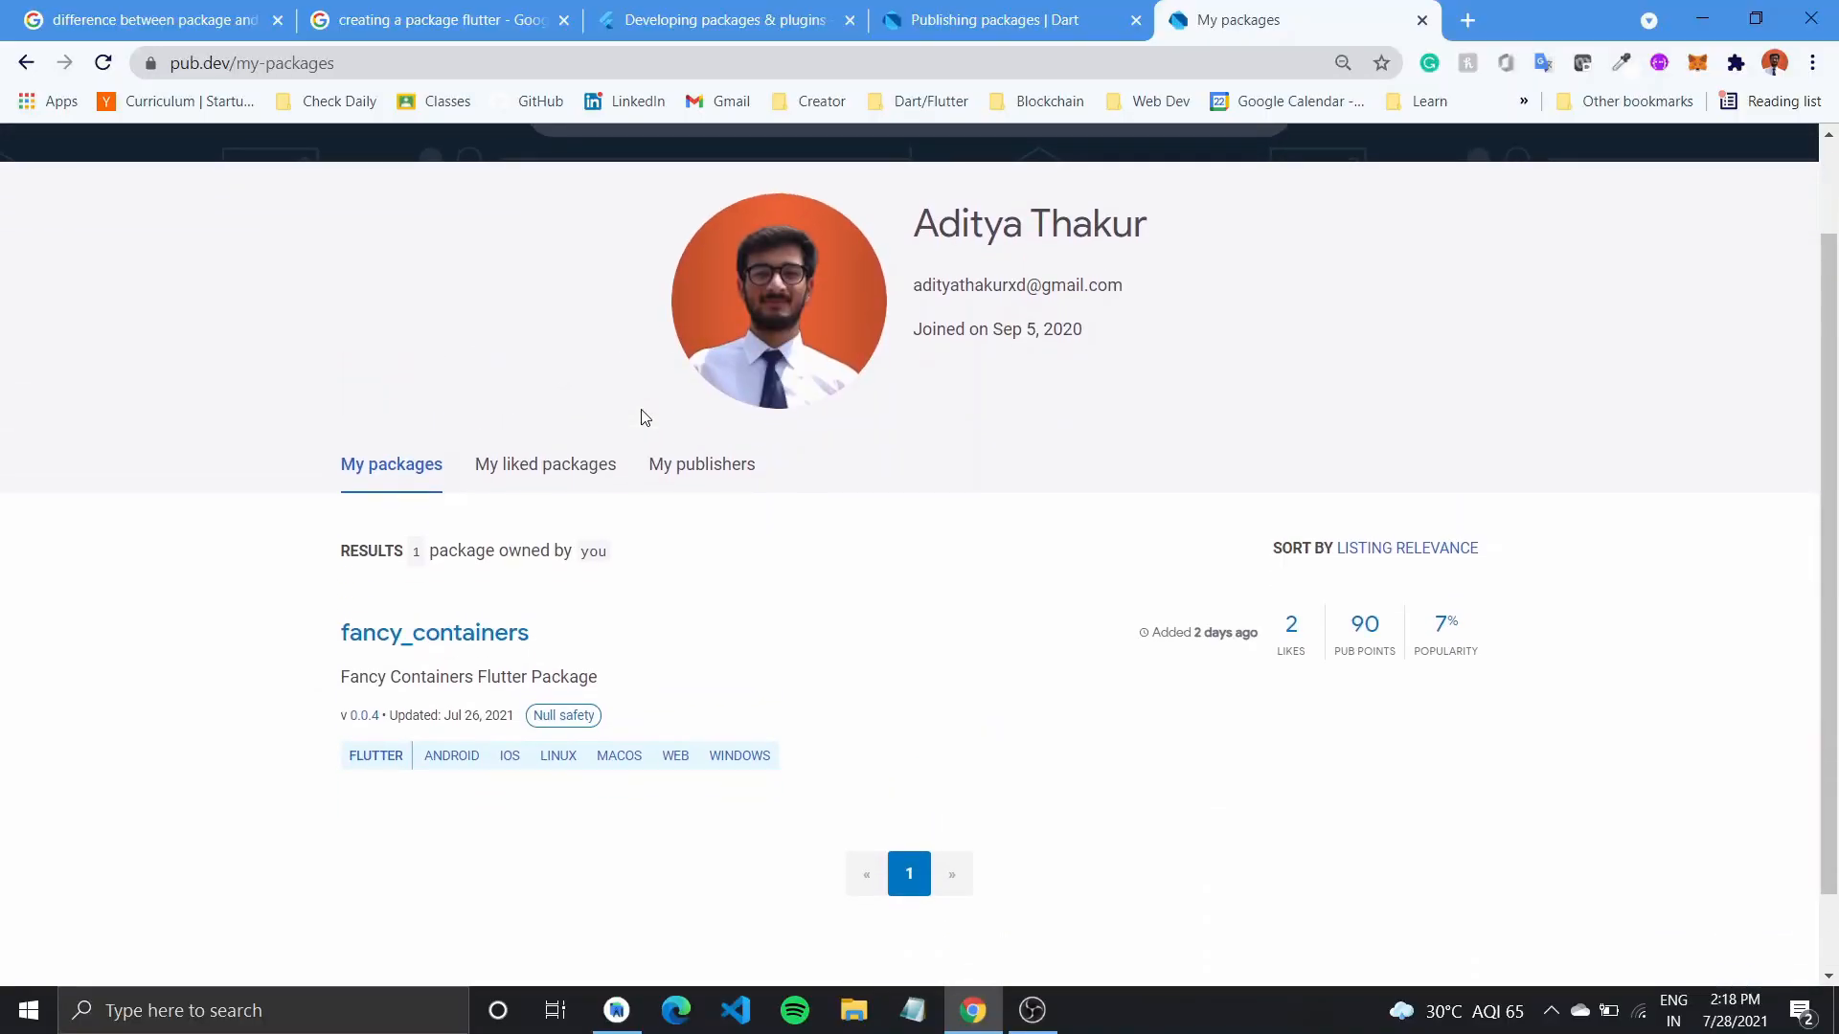